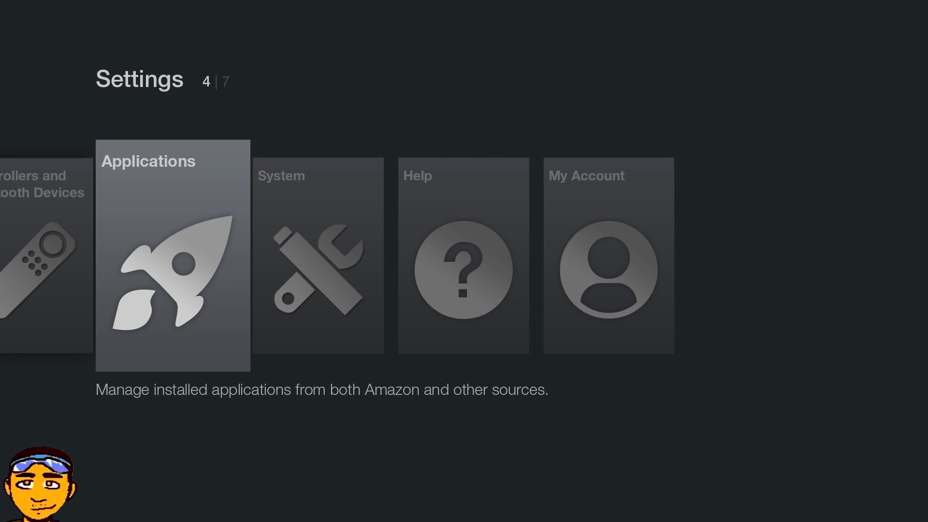
# Go to the System category and view the stick's About device information.
pyautogui.click(172, 257)
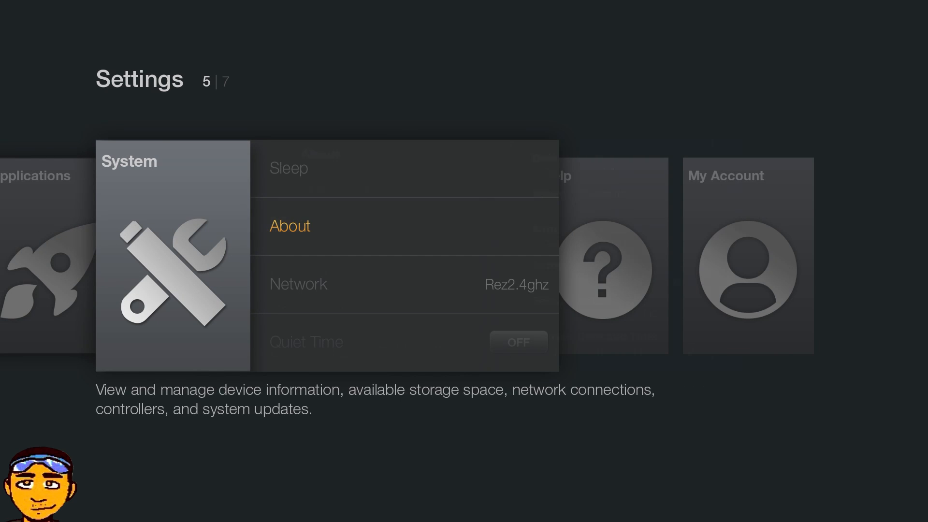
pyautogui.click(290, 226)
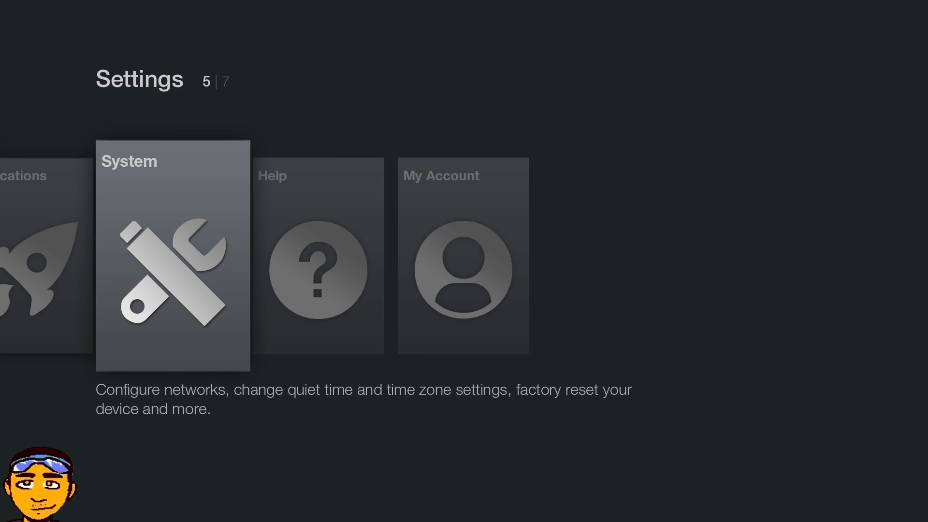
# Reach Developer Options and confirm ADB debugging and Apps from Unknown Sources are ON.
pyautogui.click(172, 255)
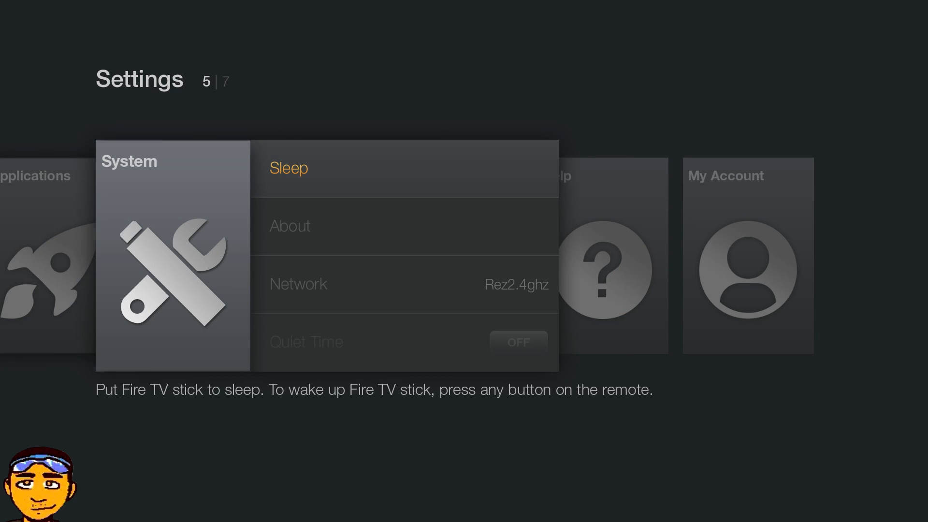
pyautogui.scroll(-3)
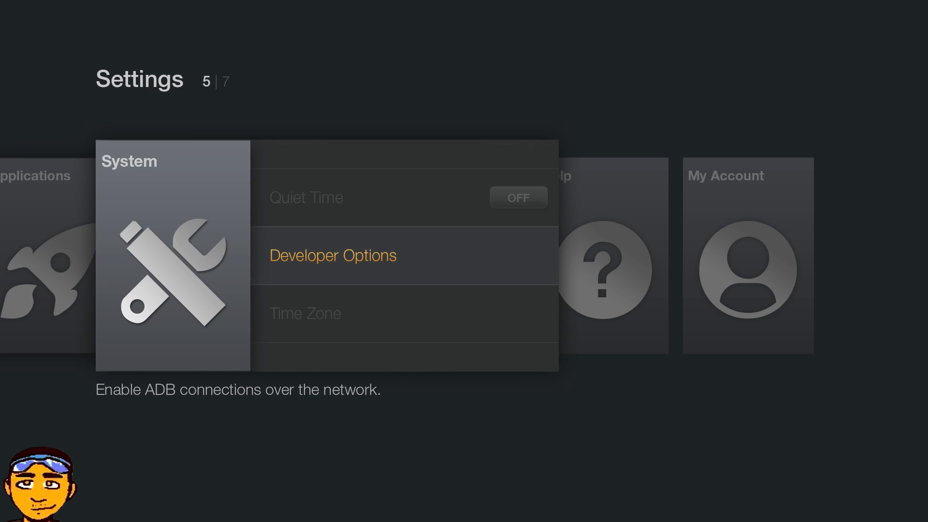
pyautogui.click(332, 255)
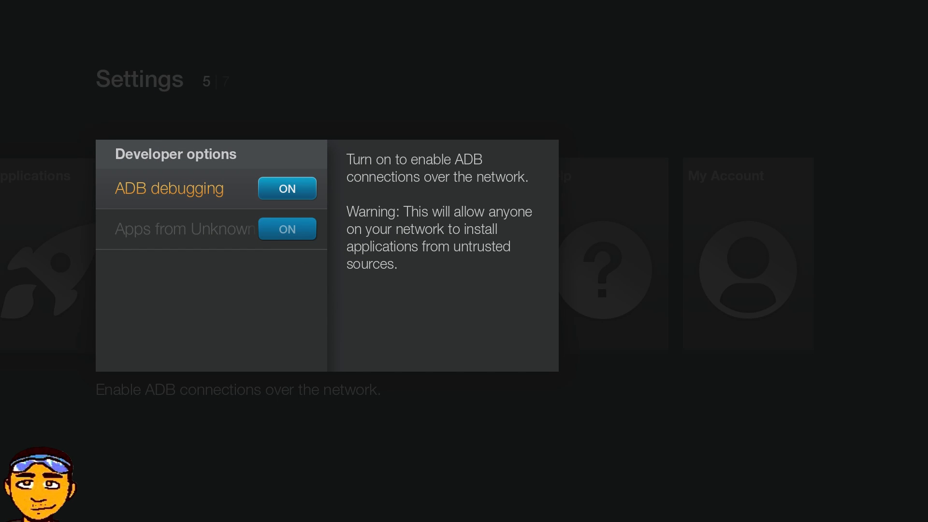
pyautogui.press('down')
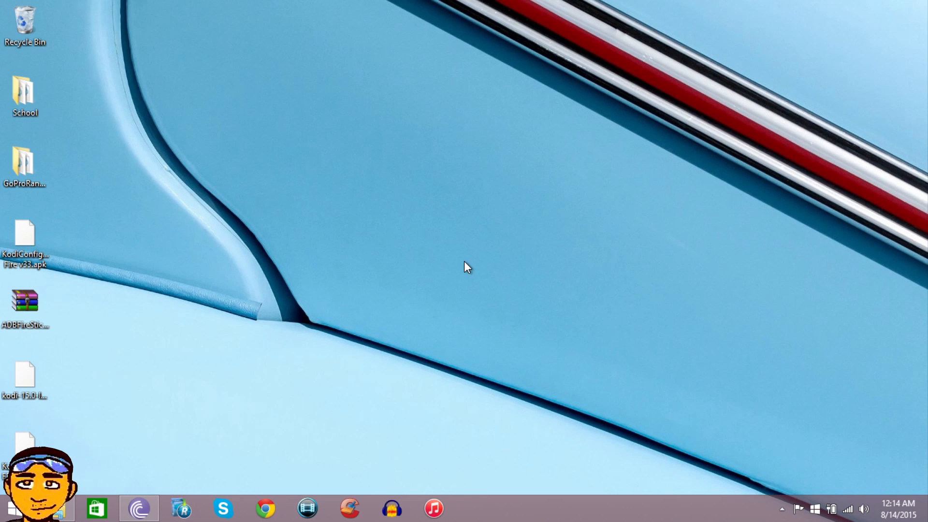
# Extract the adbfw128 folder from ADBFireStick.zip onto the desktop and close WinRAR.
pyautogui.click(27, 234)
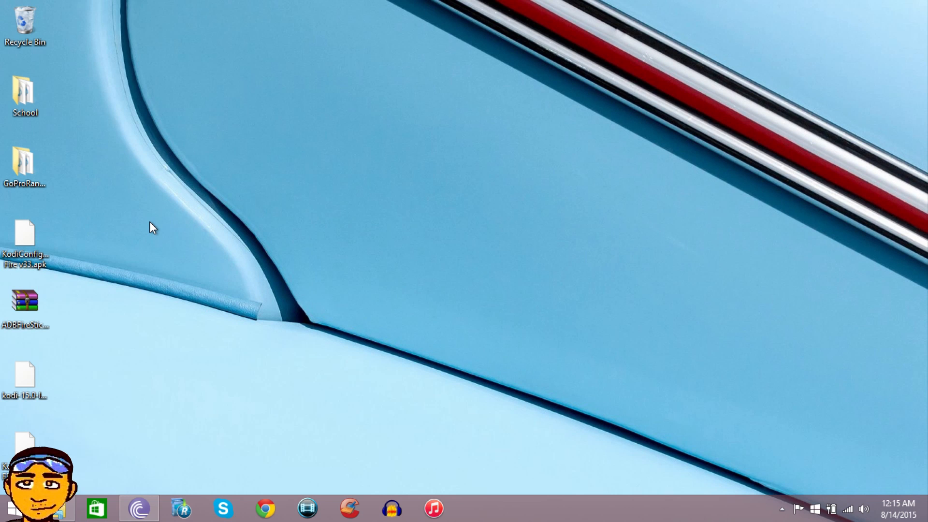
pyautogui.moveTo(60, 313)
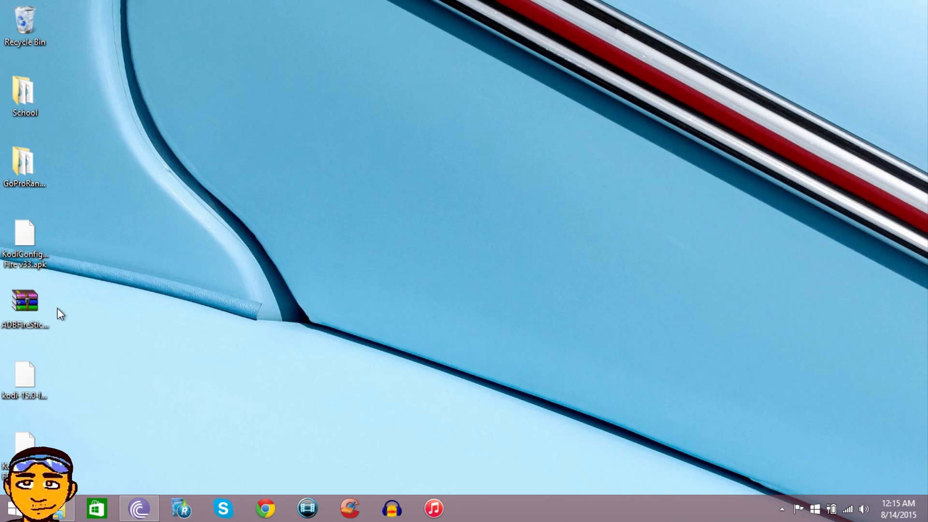
pyautogui.moveTo(29, 313)
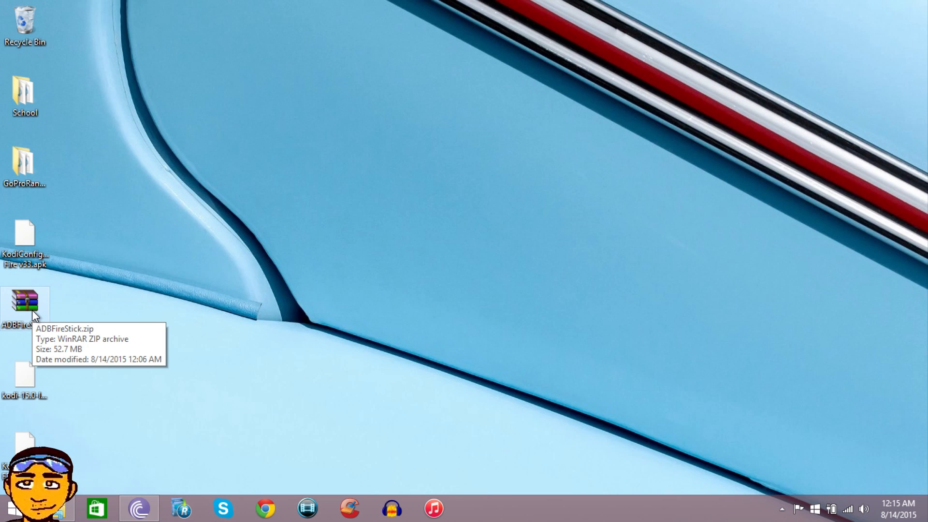
pyautogui.doubleClick(25, 304)
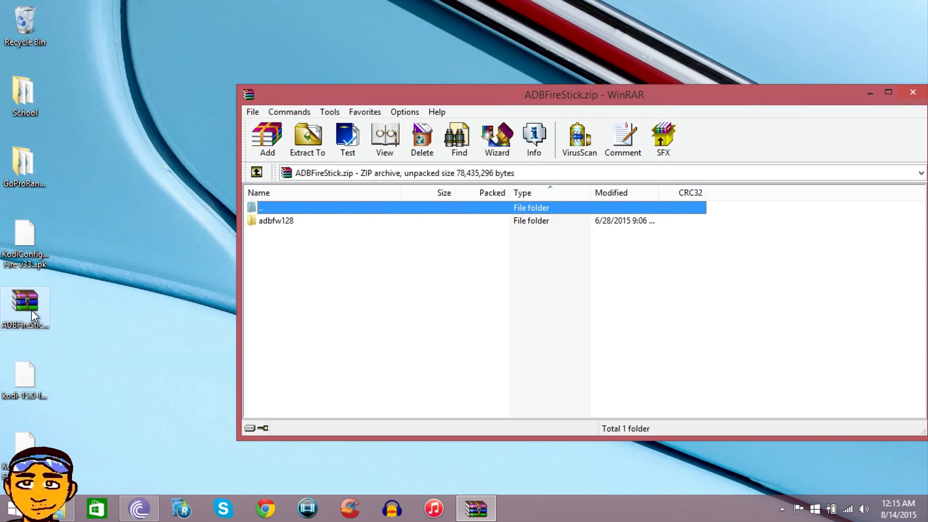
pyautogui.click(277, 220)
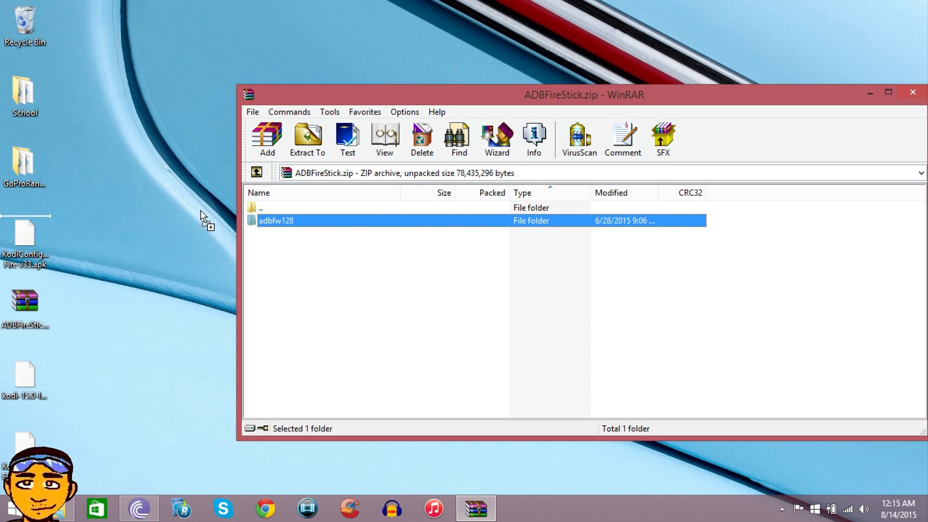
pyautogui.click(308, 139)
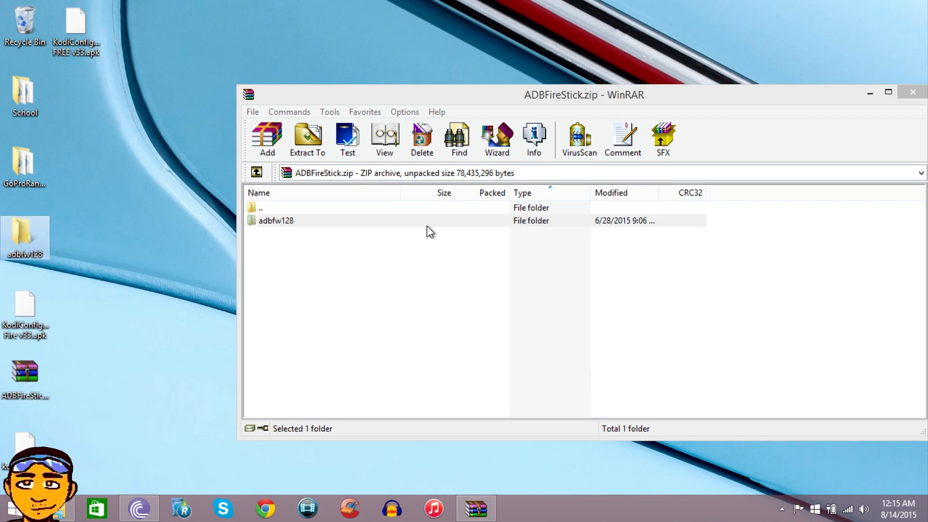
pyautogui.moveTo(911, 92)
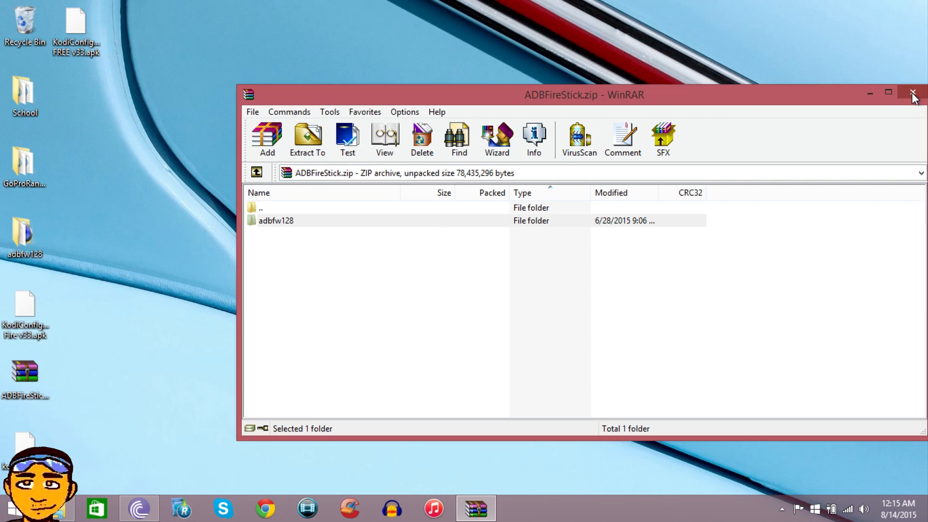
pyautogui.click(911, 93)
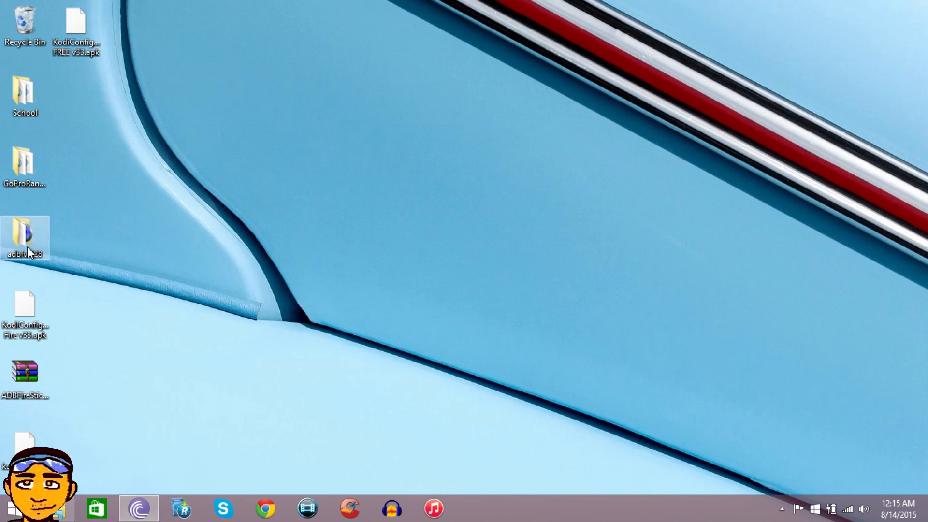
# Launch adbFire.exe from the adbfw128 folder and close the Explorer window.
pyautogui.doubleClick(23, 232)
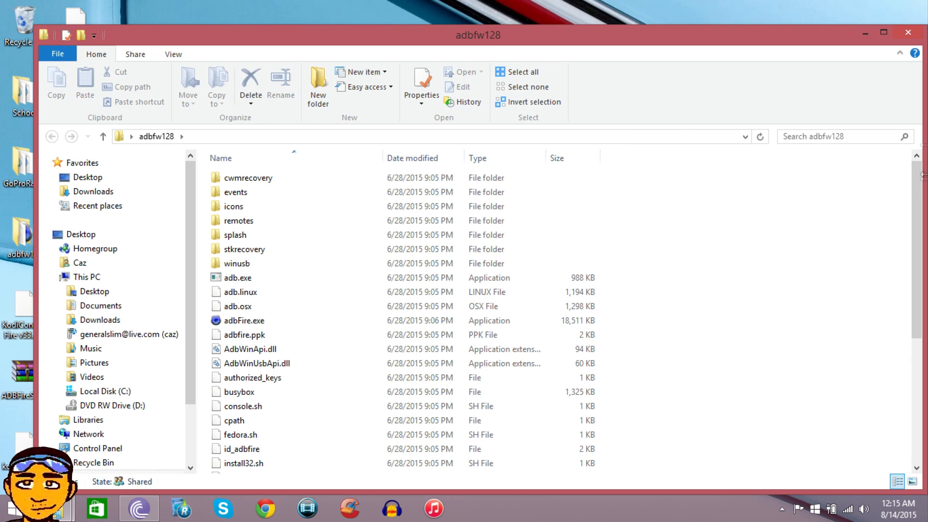
pyautogui.scroll(-3)
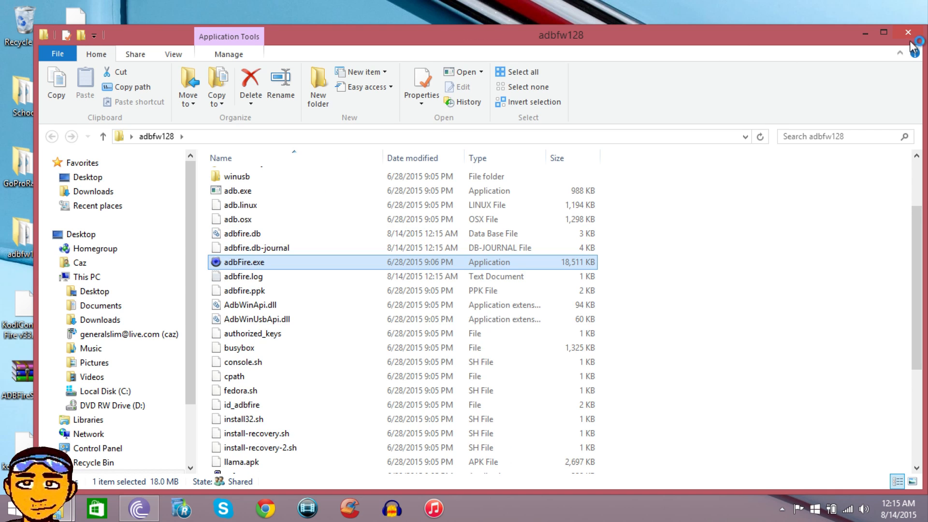
pyautogui.click(905, 31)
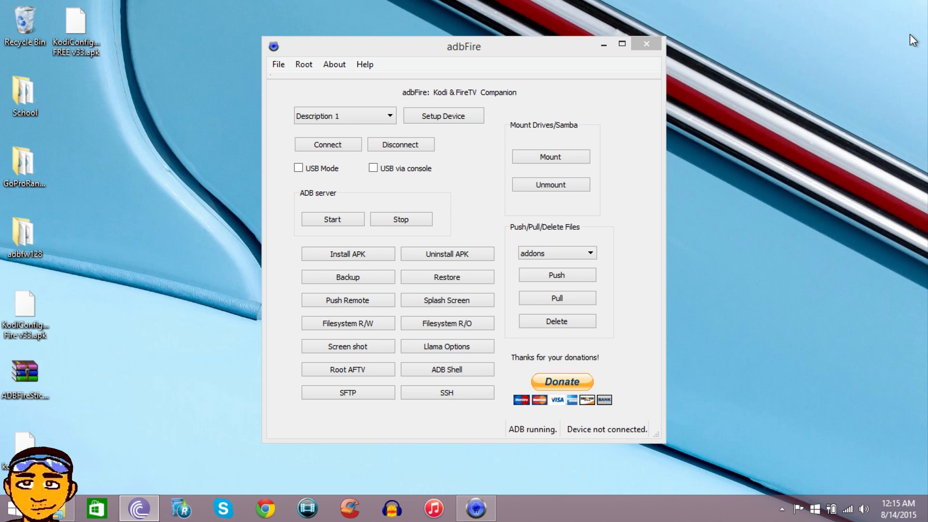
pyautogui.moveTo(898, 193)
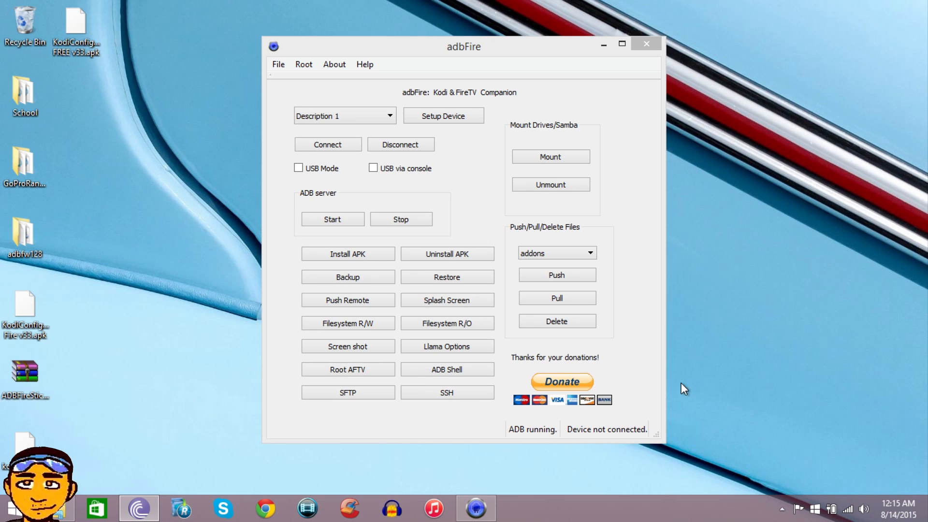
pyautogui.moveTo(606, 441)
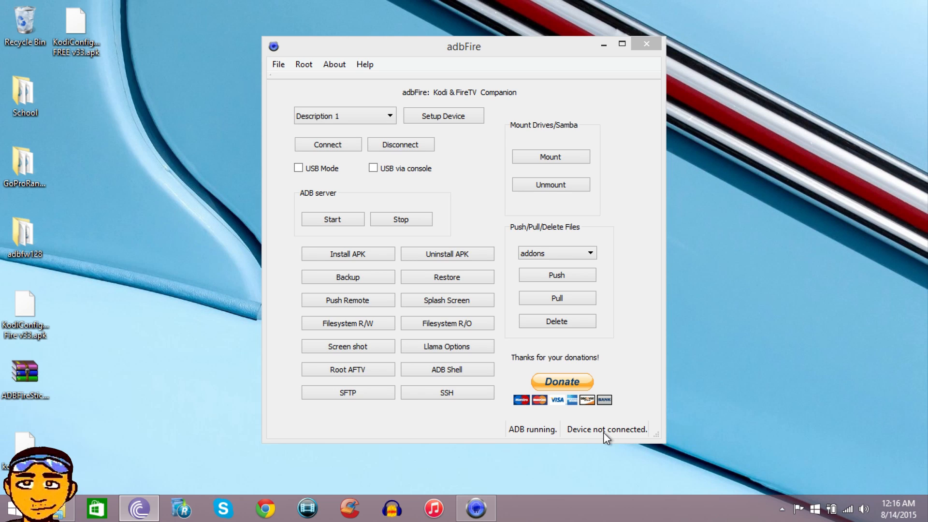
pyautogui.moveTo(615, 443)
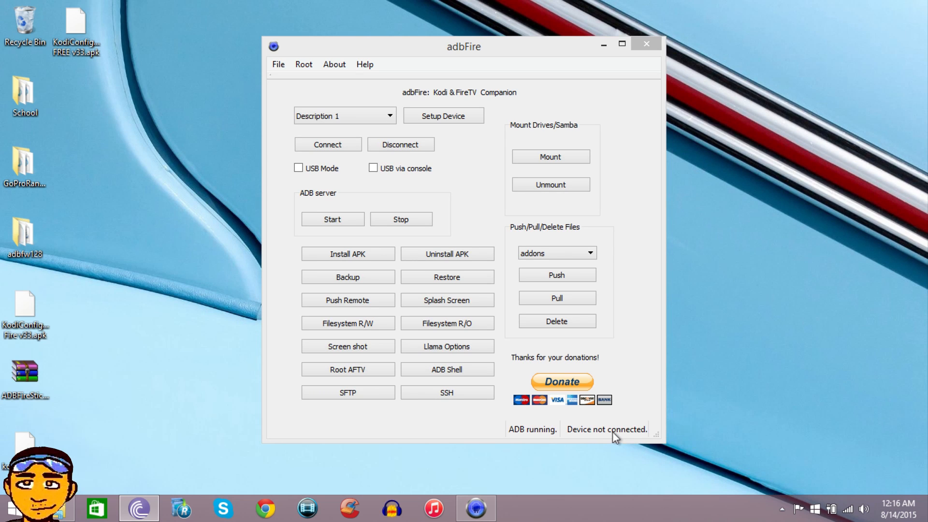
pyautogui.moveTo(617, 437)
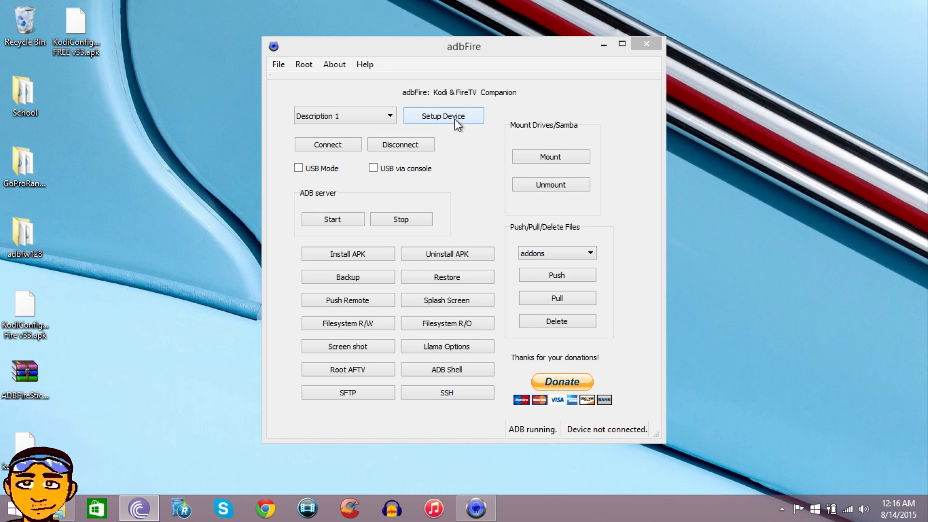
# Enter device IP 192.168.1.221 in Setup Device and save it.
pyautogui.click(443, 116)
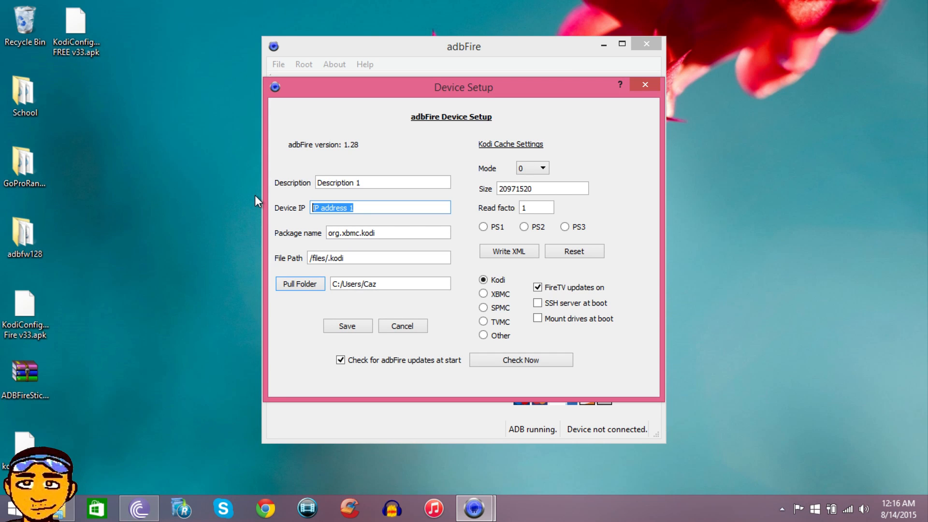
pyautogui.write('192')
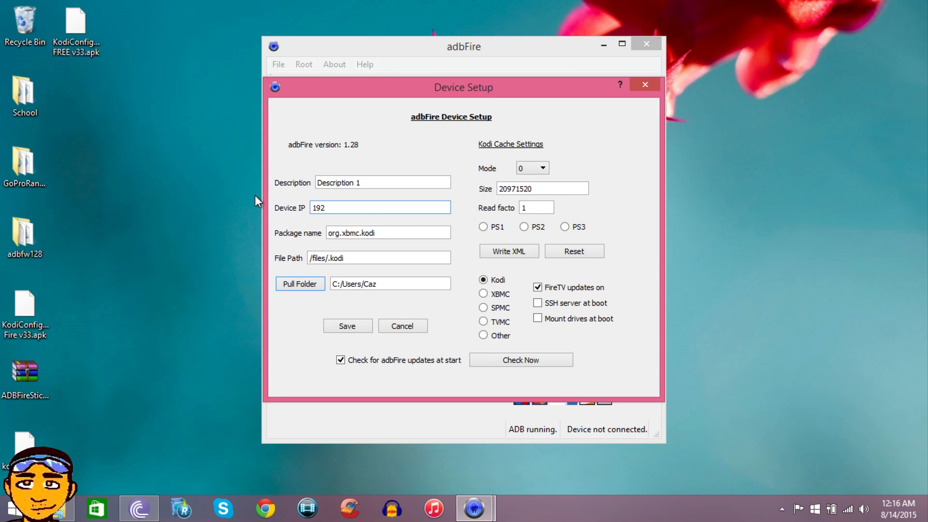
pyautogui.write('.168.1')
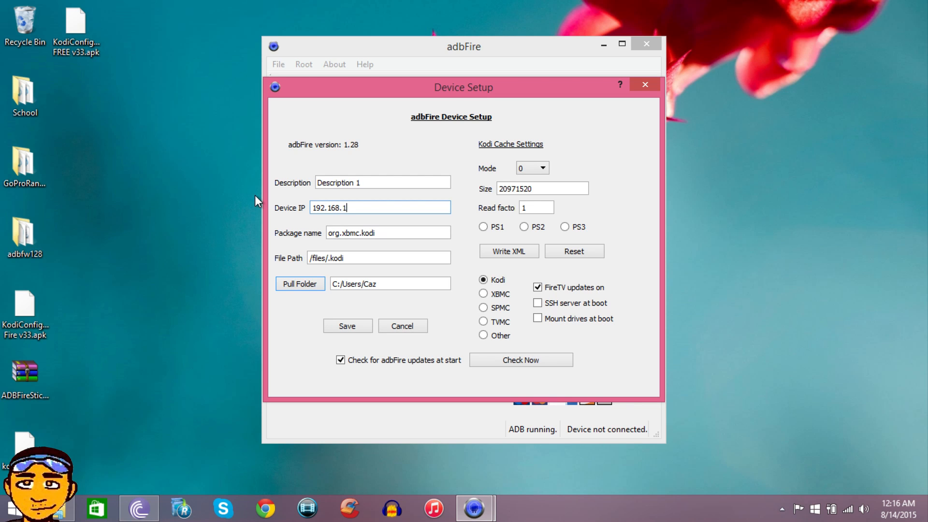
pyautogui.write('221')
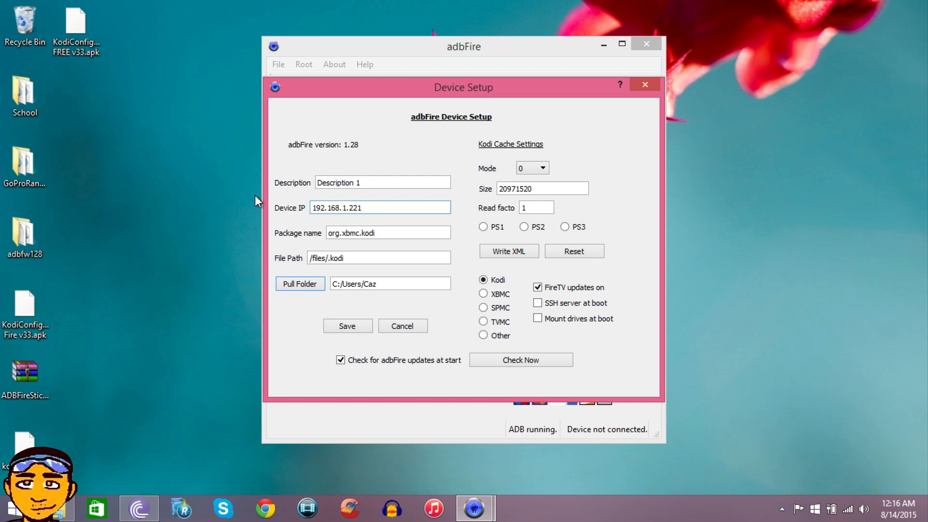
pyautogui.moveTo(360, 329)
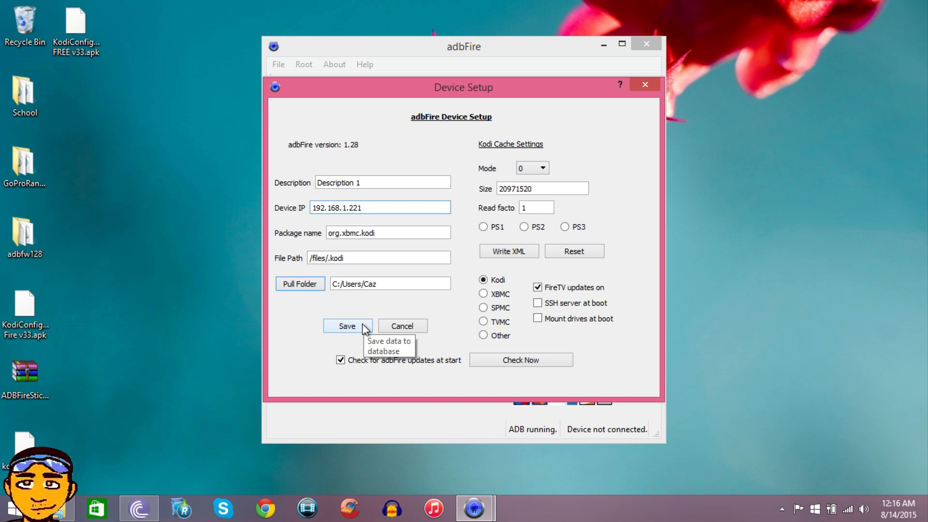
pyautogui.click(347, 325)
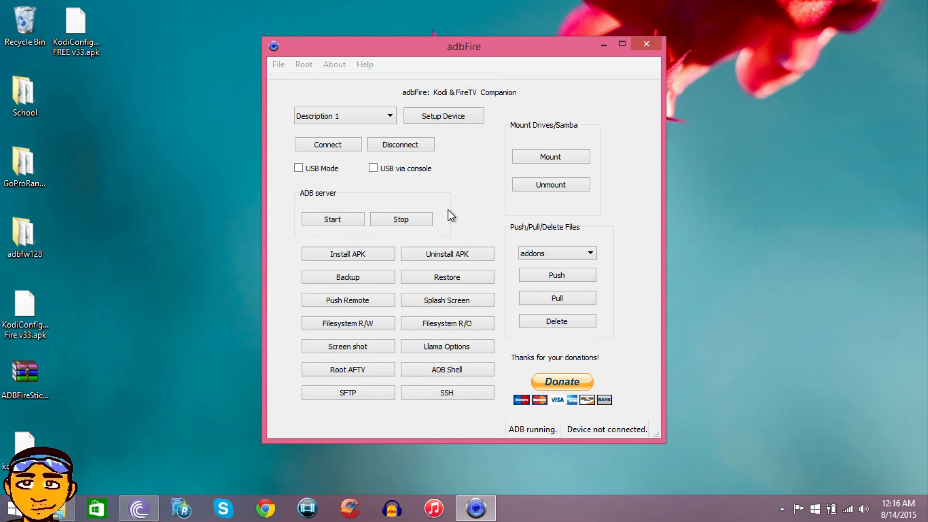
pyautogui.moveTo(454, 183)
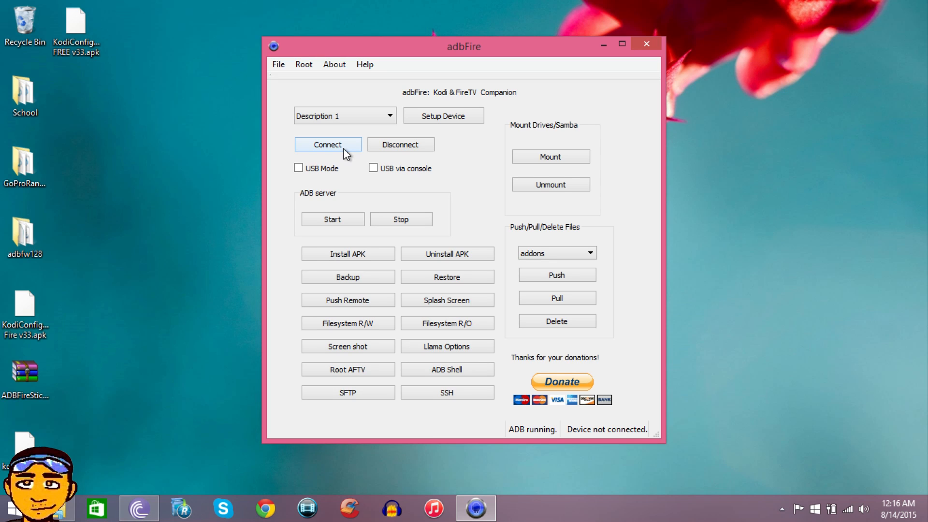
# Connect adbFire to the Fire TV Stick at 192.168.1.221.
pyautogui.click(329, 145)
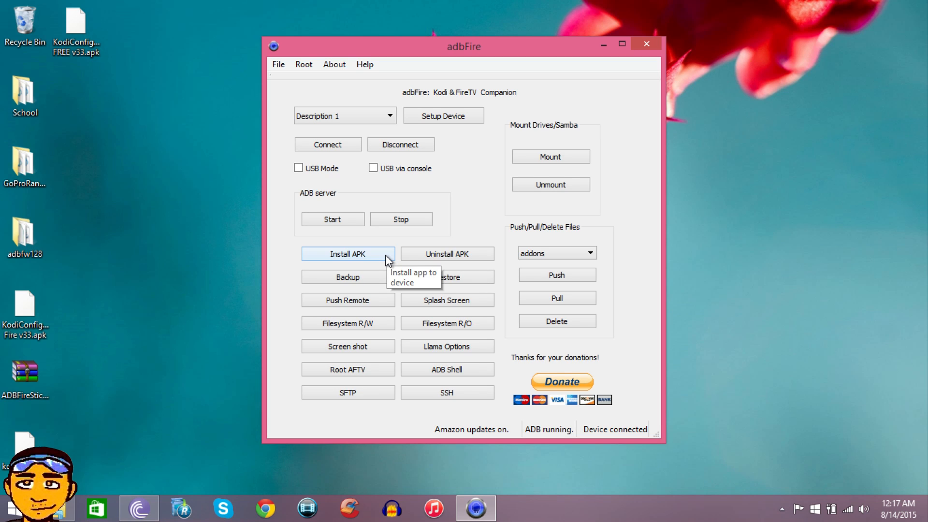
pyautogui.moveTo(388, 261)
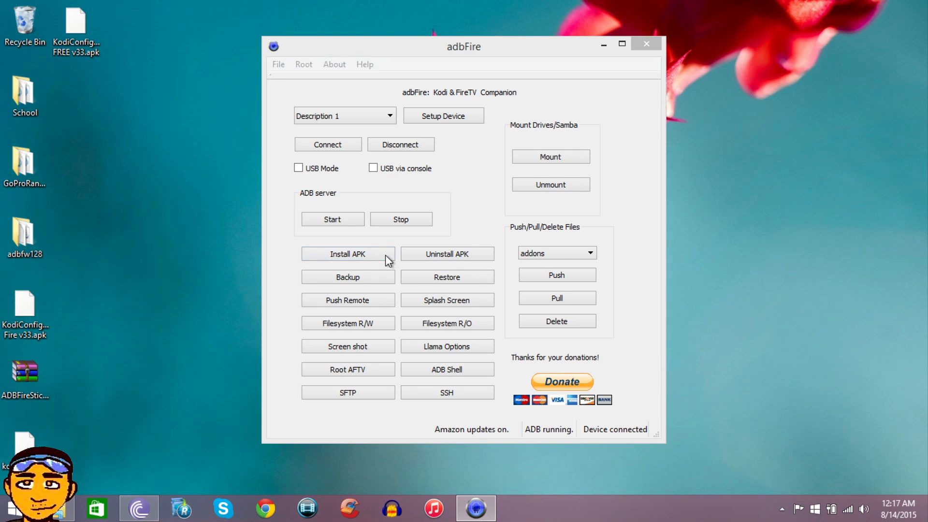
# Start Install APK to bring up the app-package file picker.
pyautogui.click(348, 254)
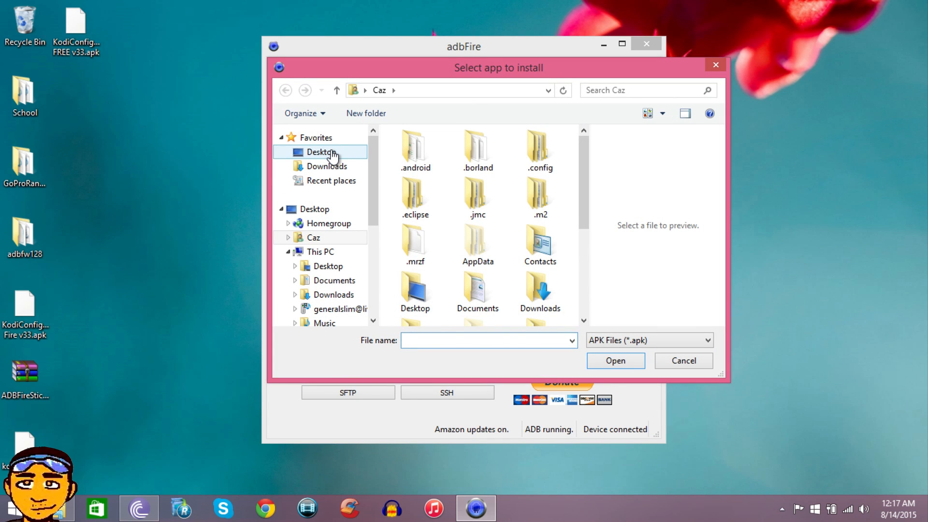
# Choose KodiConfigurator Fire v33.apk from the Desktop for installation.
pyautogui.click(320, 152)
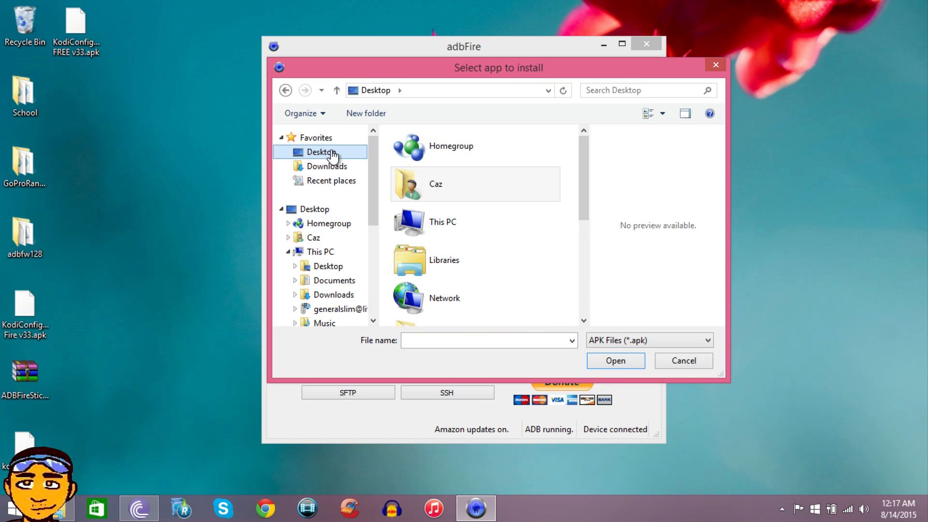
pyautogui.scroll(-3)
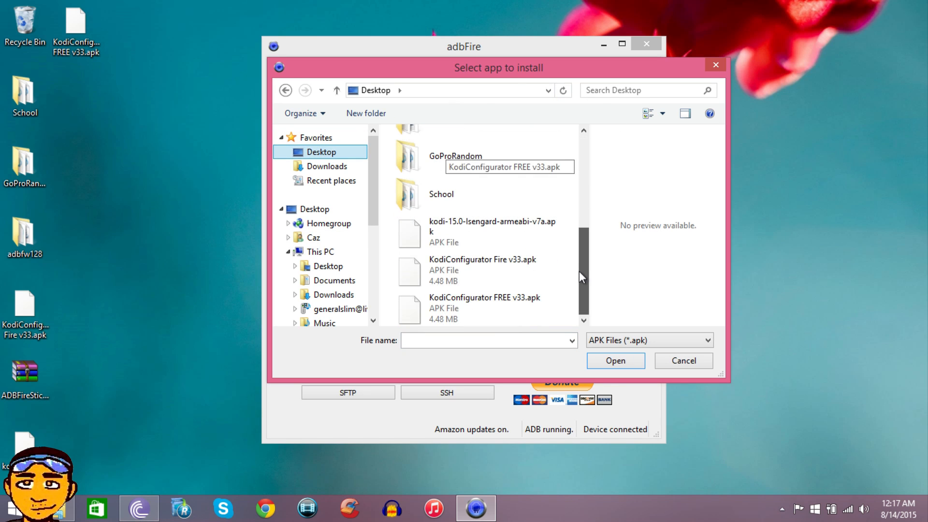
pyautogui.click(483, 269)
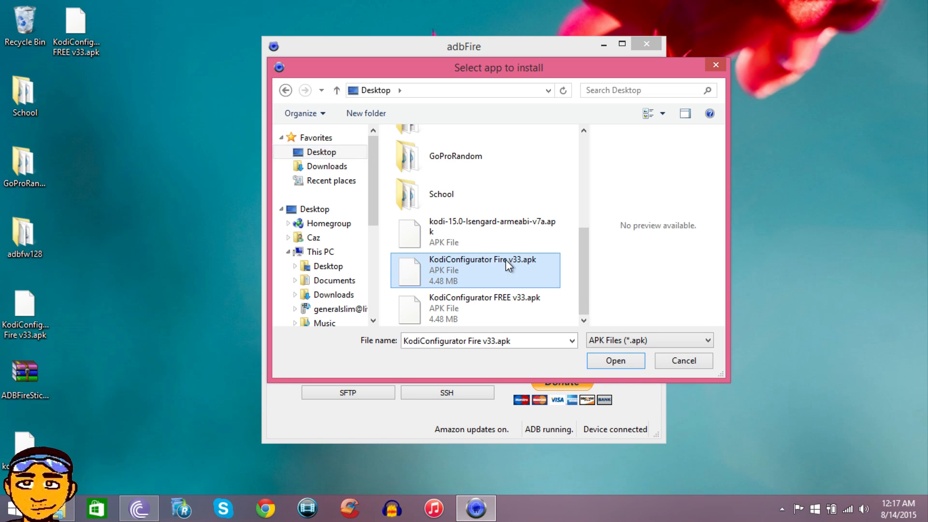
pyautogui.click(615, 360)
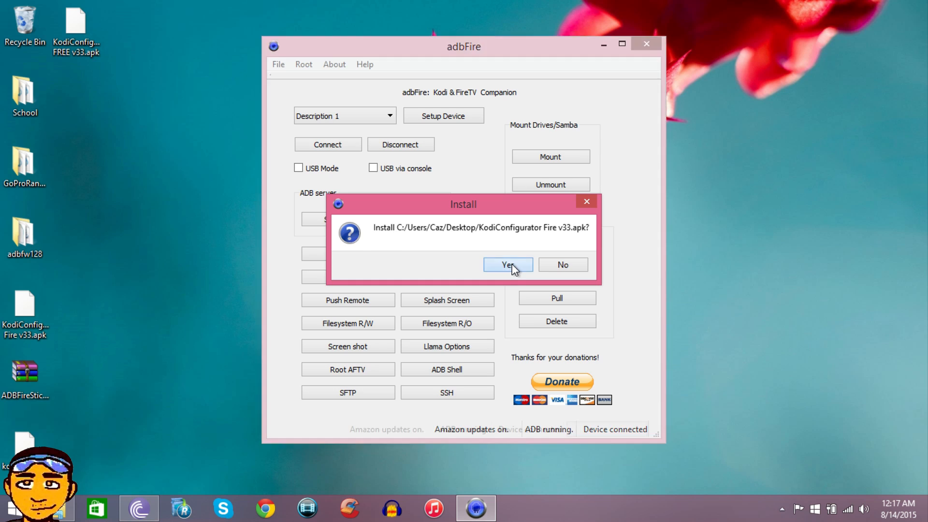
# Confirm the install, let it complete, and dismiss the Installed notice.
pyautogui.click(508, 263)
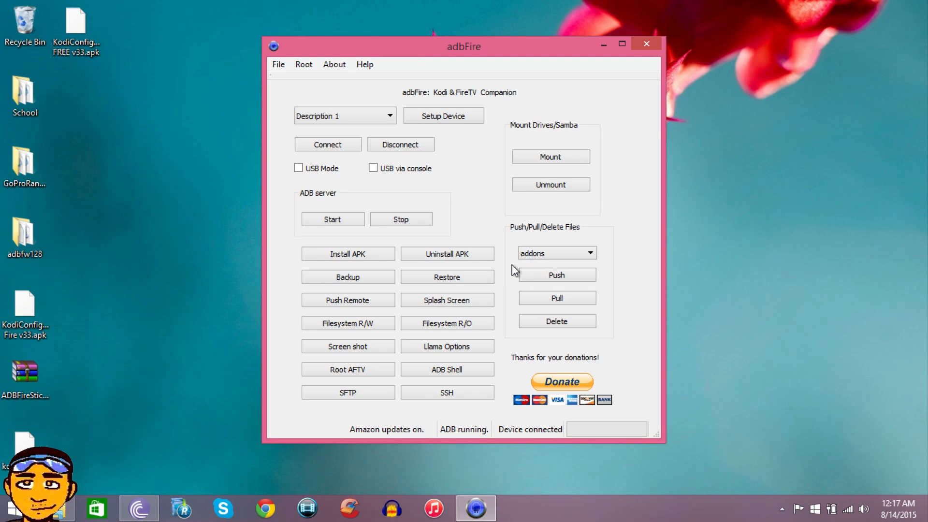
pyautogui.moveTo(629, 442)
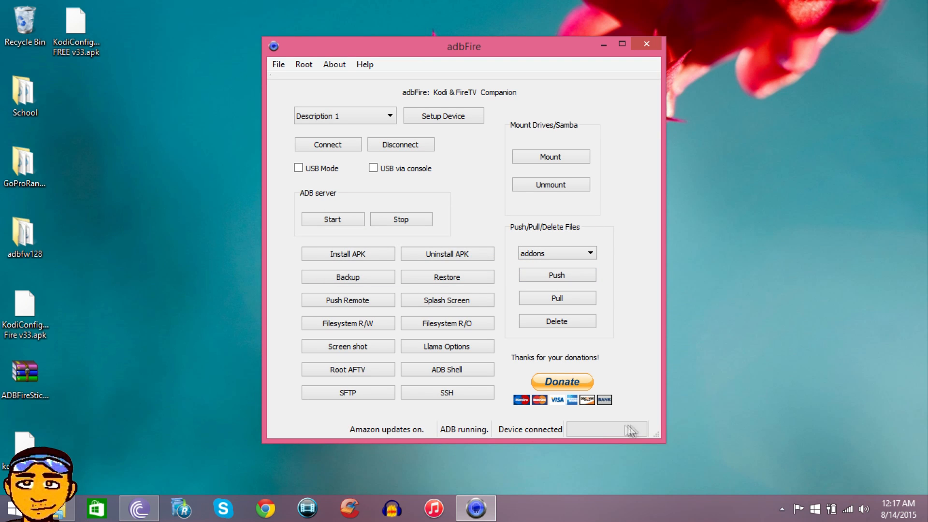
pyautogui.moveTo(643, 406)
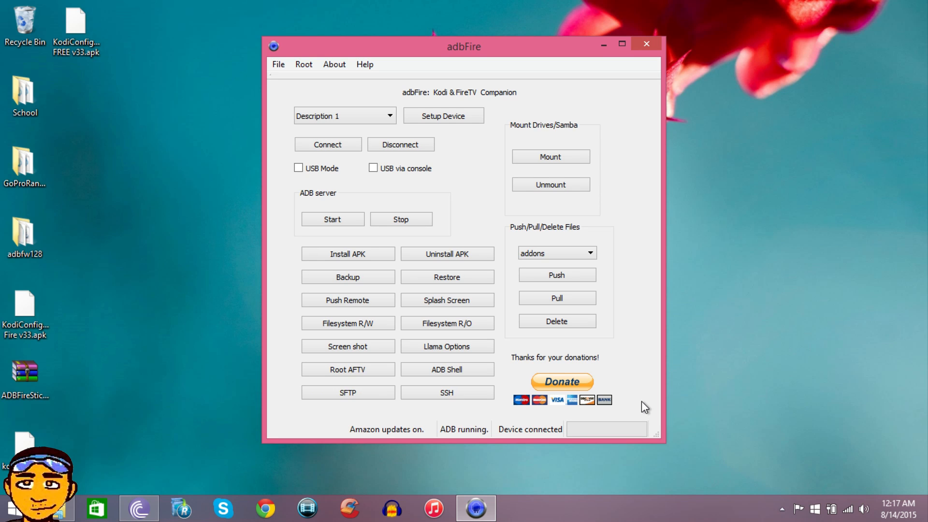
pyautogui.click(348, 254)
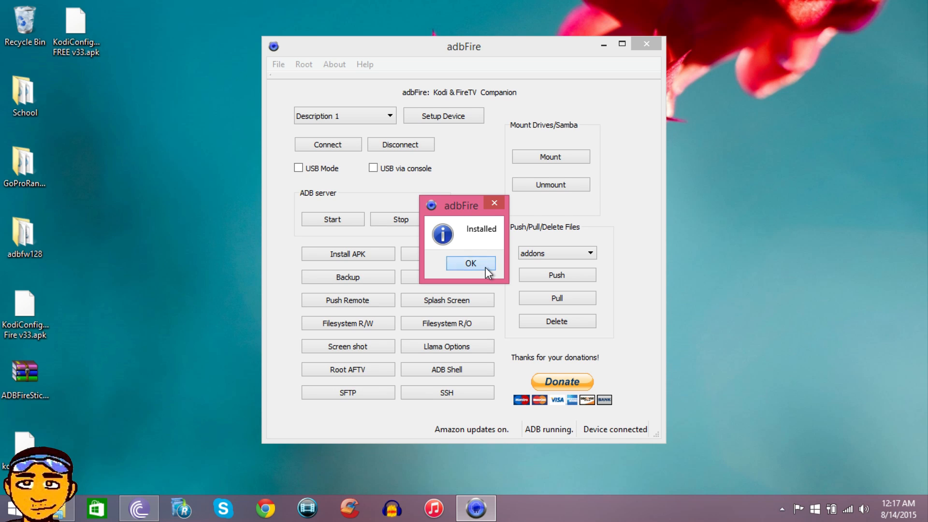
pyautogui.click(471, 263)
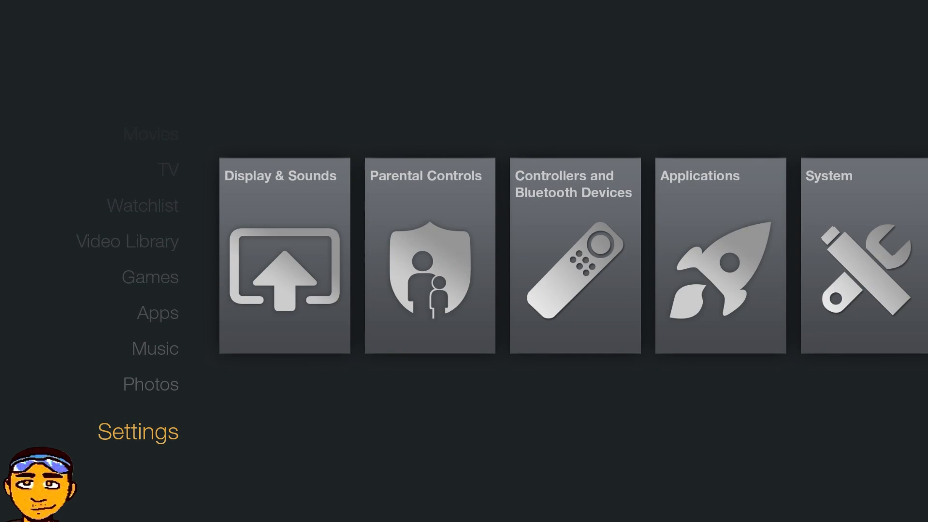
# Reach Manage Installed Applications and scroll to Kodi and Kodi Configurator.
pyautogui.press('right')
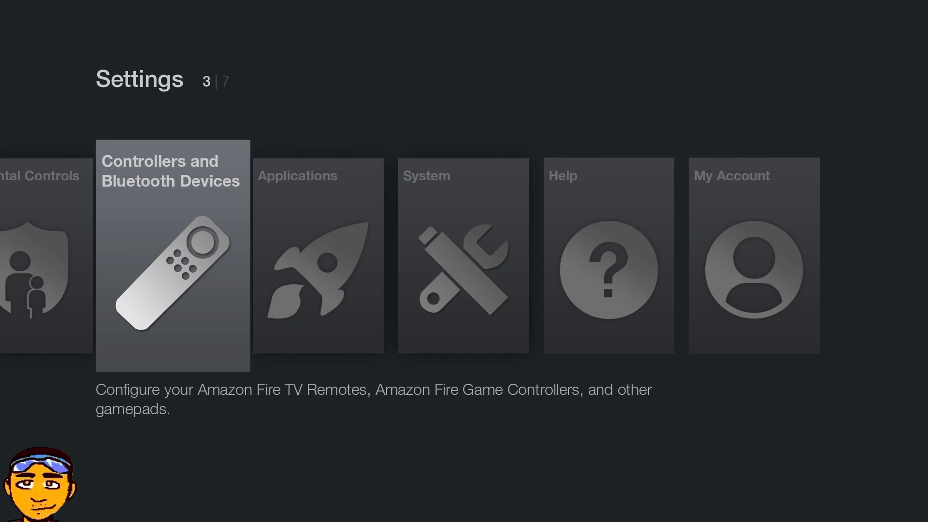
pyautogui.press('Right')
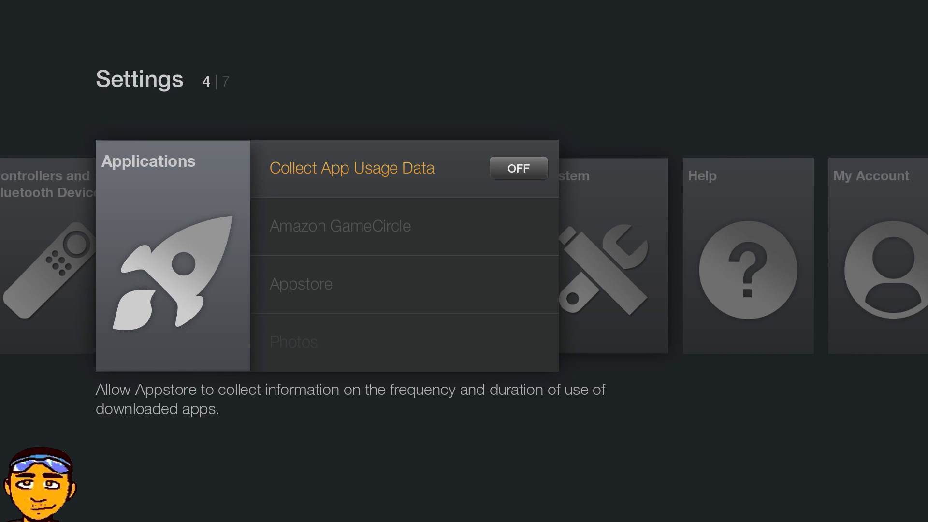
pyautogui.scroll(-3)
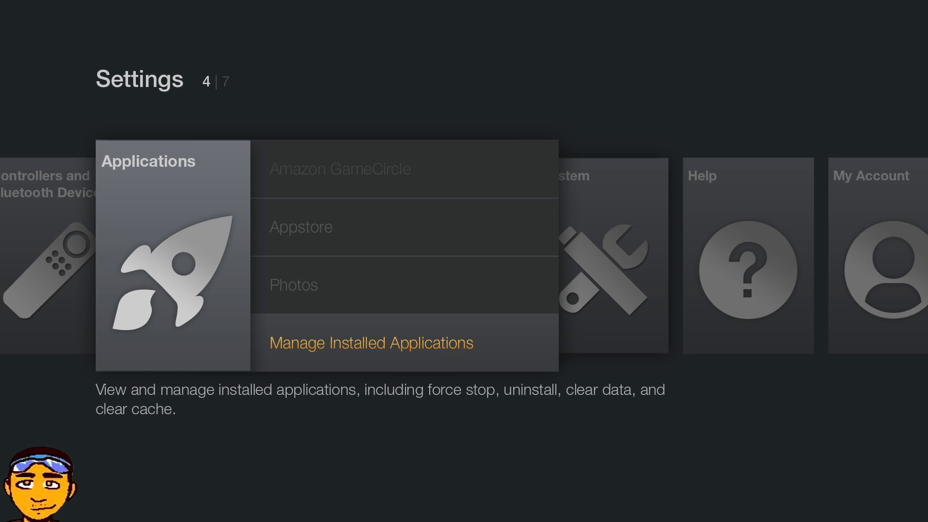
pyautogui.click(371, 343)
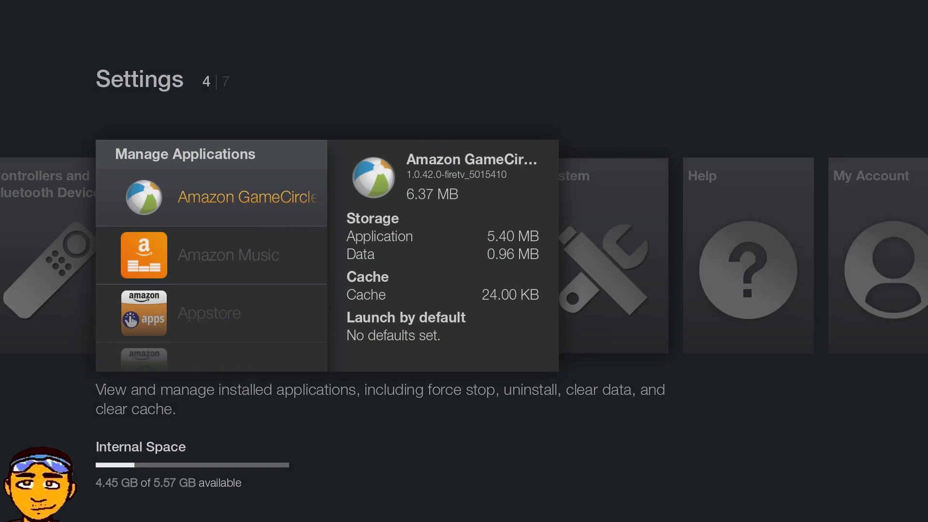
pyautogui.scroll(-3)
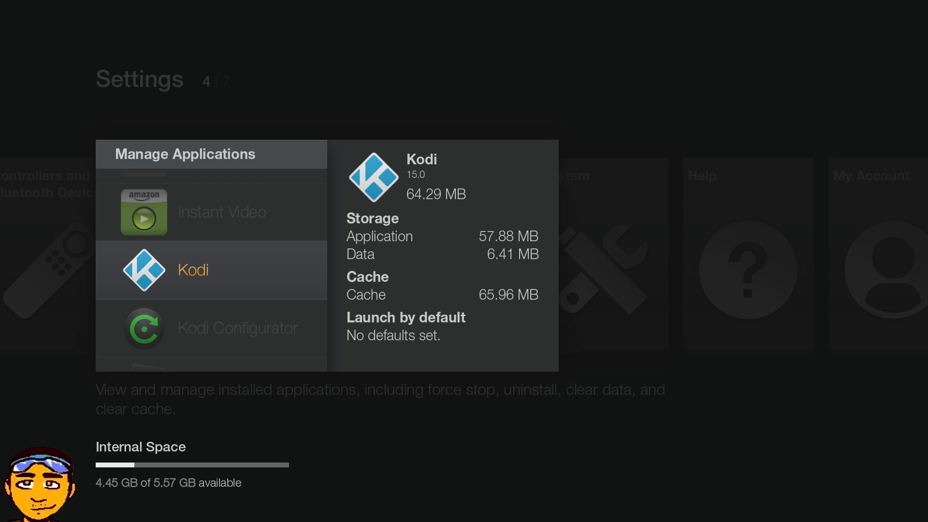
# Launch Kodi, enter Videos > Add-ons and OK the first-run help dialog.
pyautogui.click(193, 270)
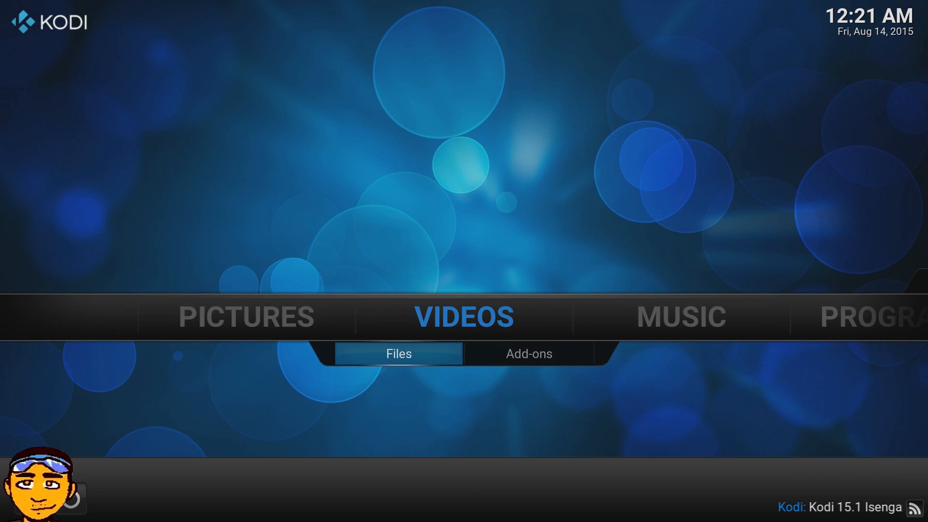
pyautogui.click(528, 354)
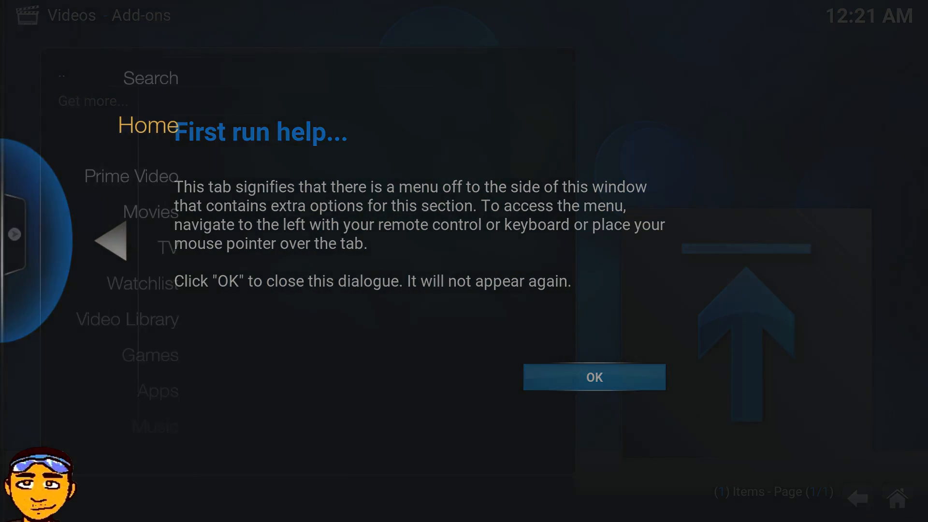
pyautogui.click(593, 377)
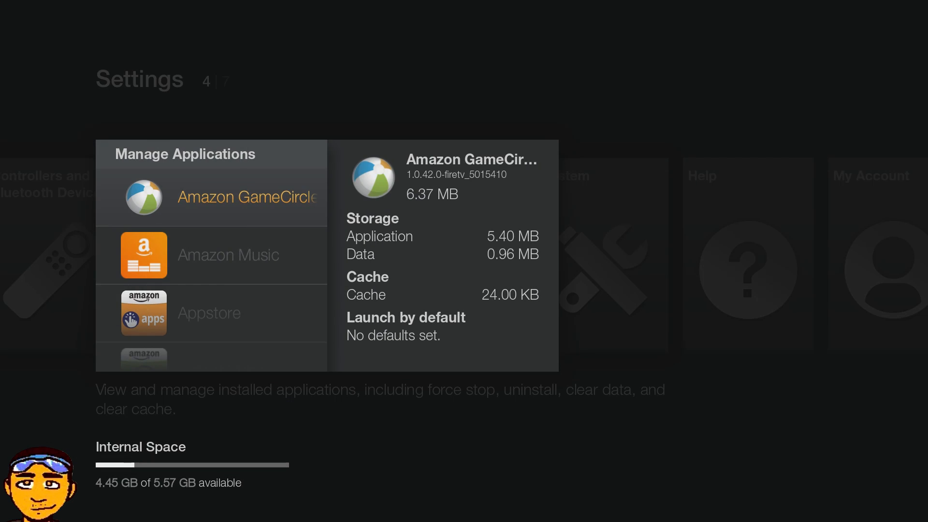
# Scroll the installed applications to Kodi Configurator and launch it.
pyautogui.scroll(-3)
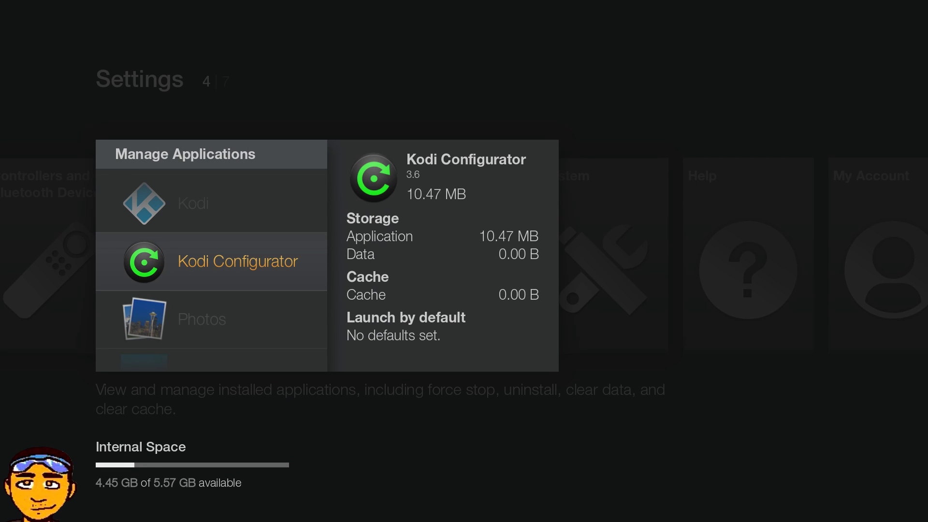
pyautogui.click(238, 261)
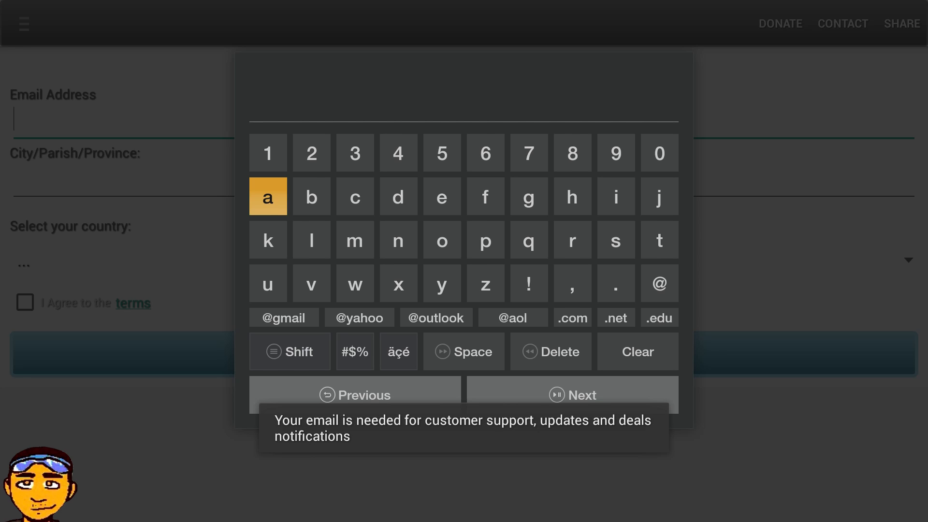
# Enter the email address and city 'freeport' on the sign-up form, then move to Next.
pyautogui.click(268, 239)
pyautogui.write('caz')
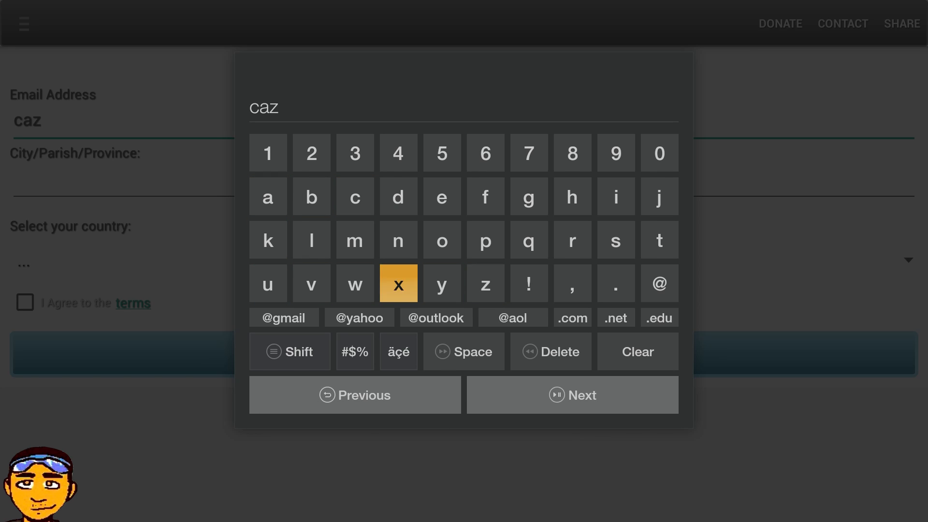
pyautogui.moveTo(355, 197)
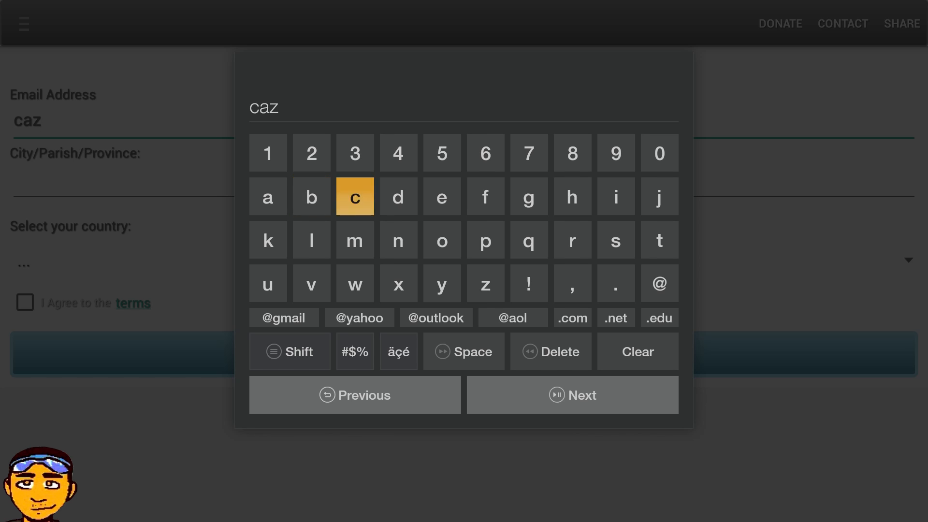
pyautogui.moveTo(355, 283)
pyautogui.write('freepo')
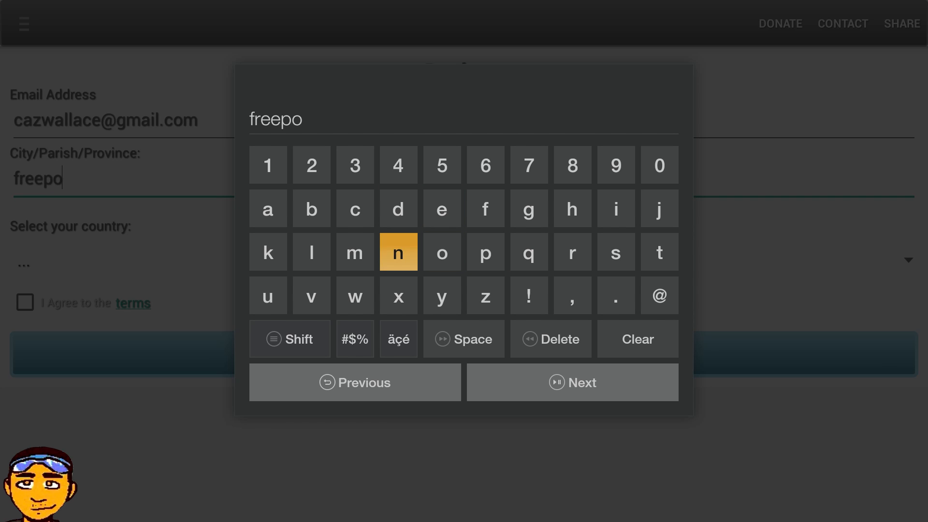
pyautogui.moveTo(572, 252)
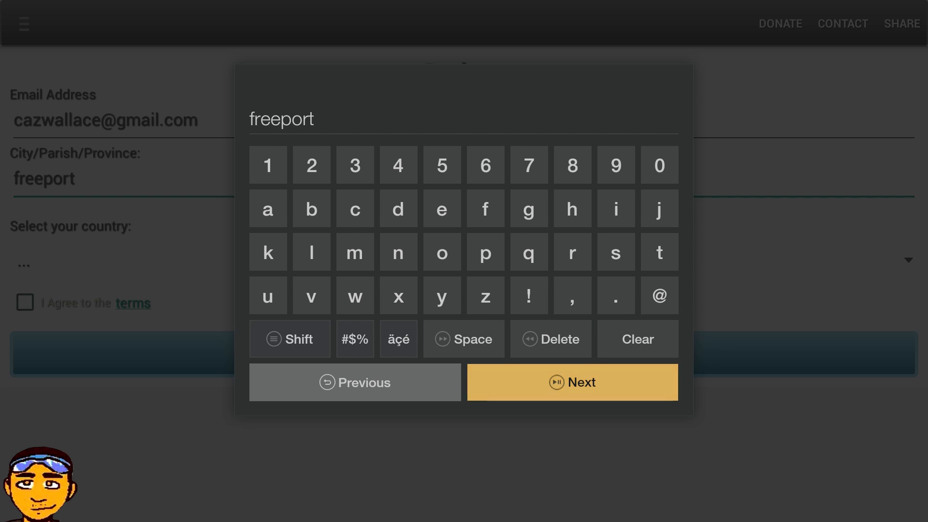
pyautogui.click(572, 383)
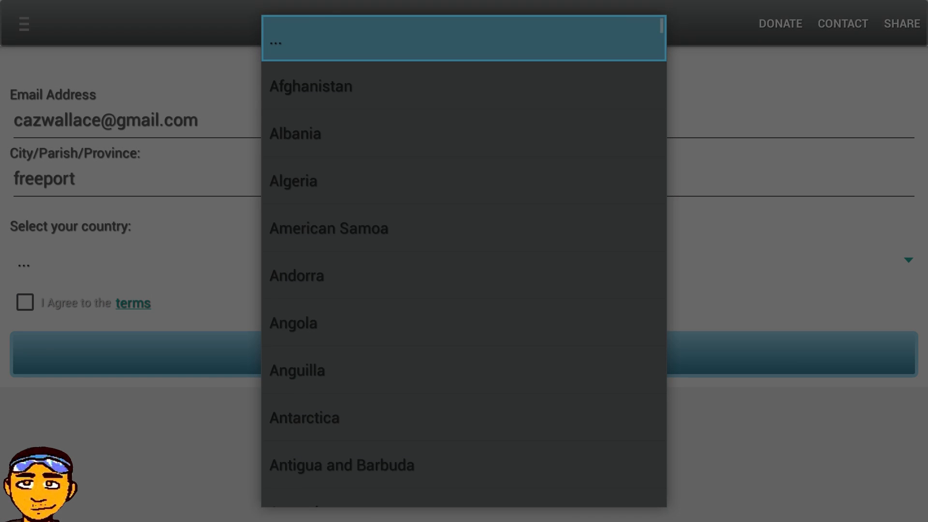
pyautogui.moveTo(342, 464)
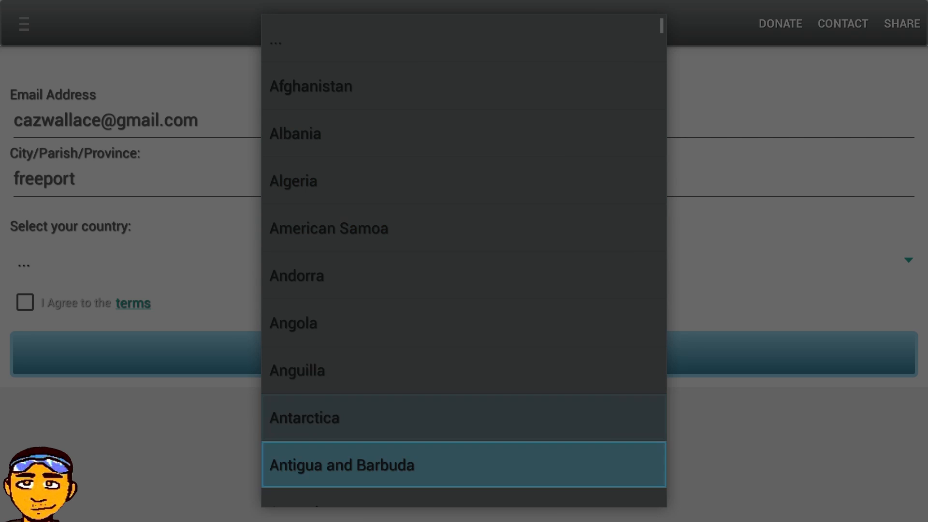
# Choose The Bahamas as country, tick 'I Agree to the terms' and create the account.
pyautogui.scroll(-3)
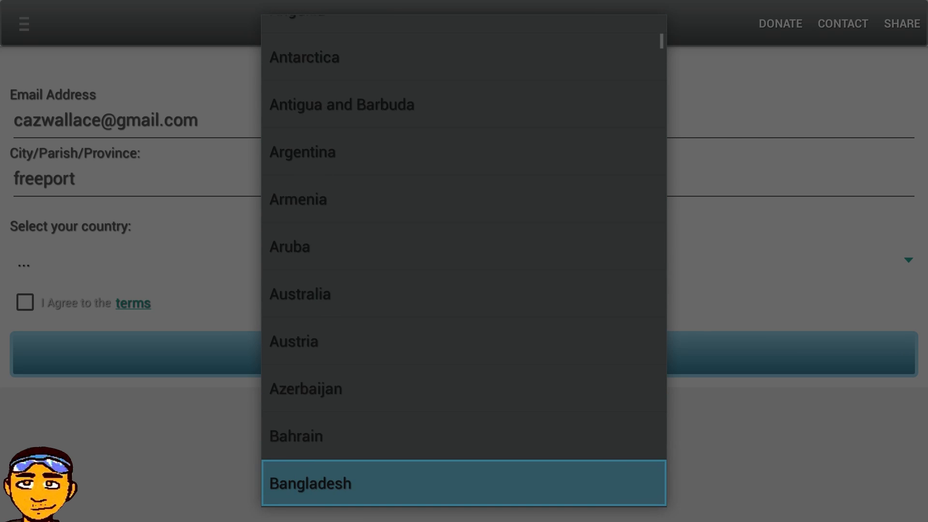
pyautogui.scroll(-3)
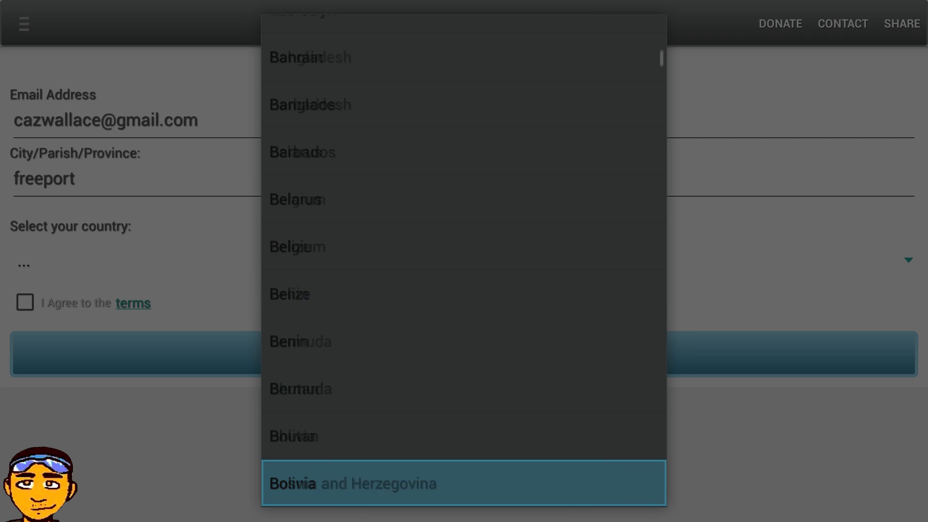
pyautogui.scroll(-3)
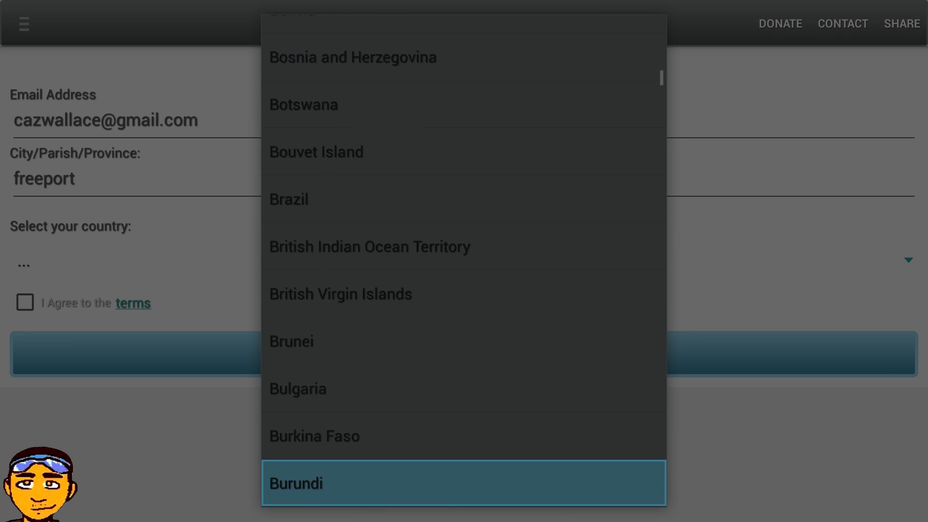
pyautogui.scroll(-3)
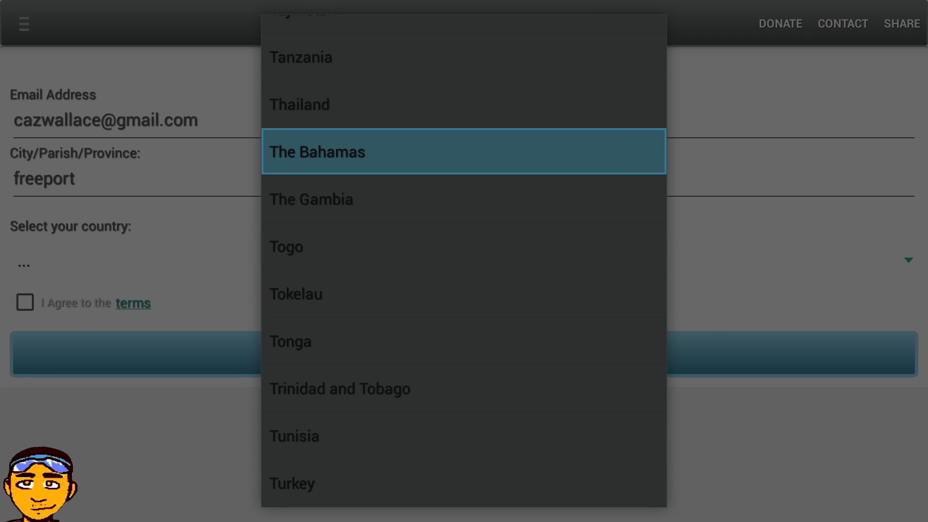
pyautogui.click(326, 151)
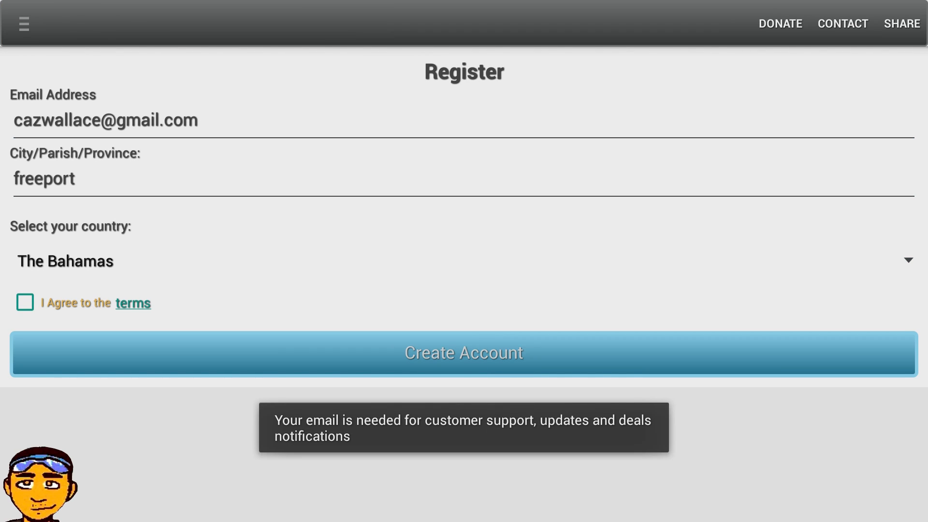
pyautogui.click(26, 301)
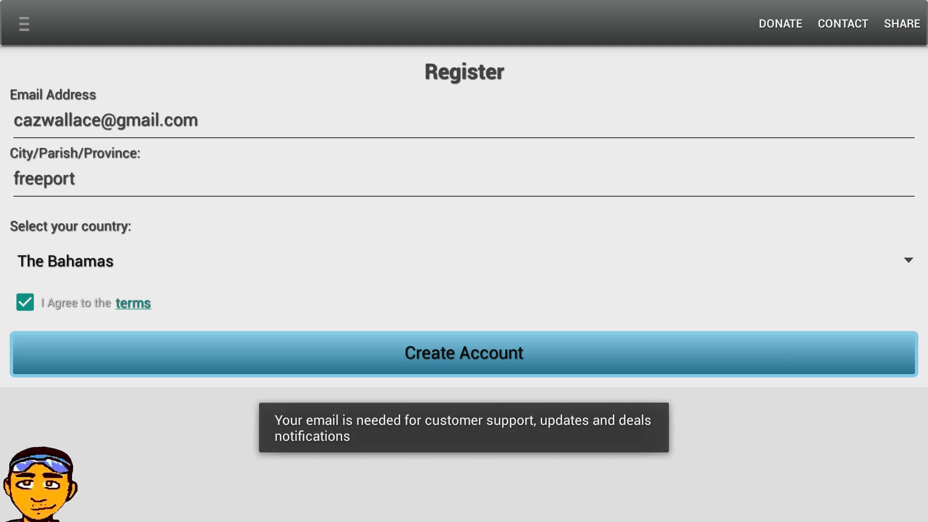
pyautogui.click(464, 353)
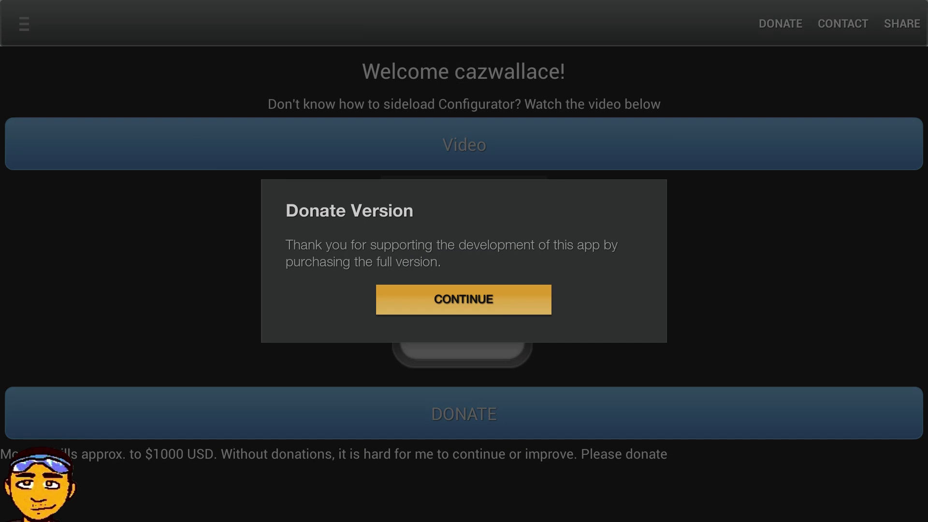
# Continue past the Donate Version notice, START configuration and accept the settings-change warning.
pyautogui.click(463, 300)
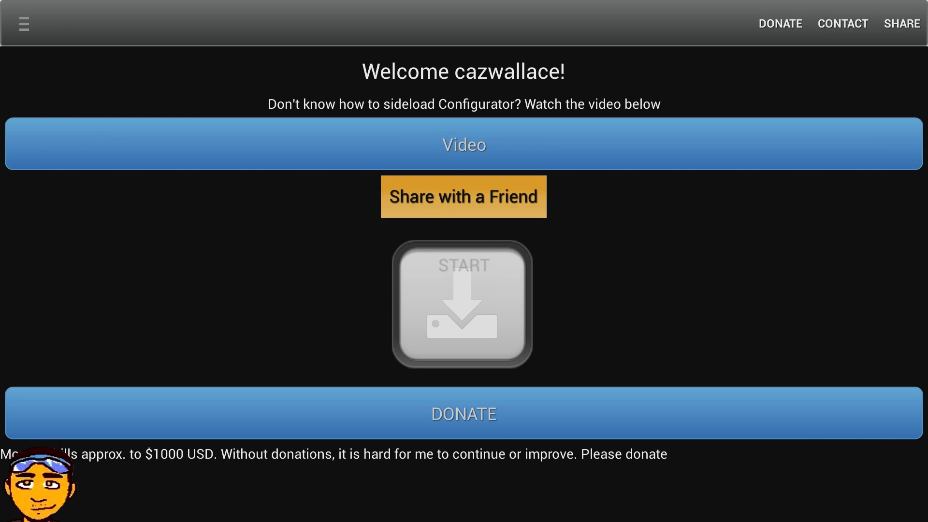
pyautogui.click(464, 307)
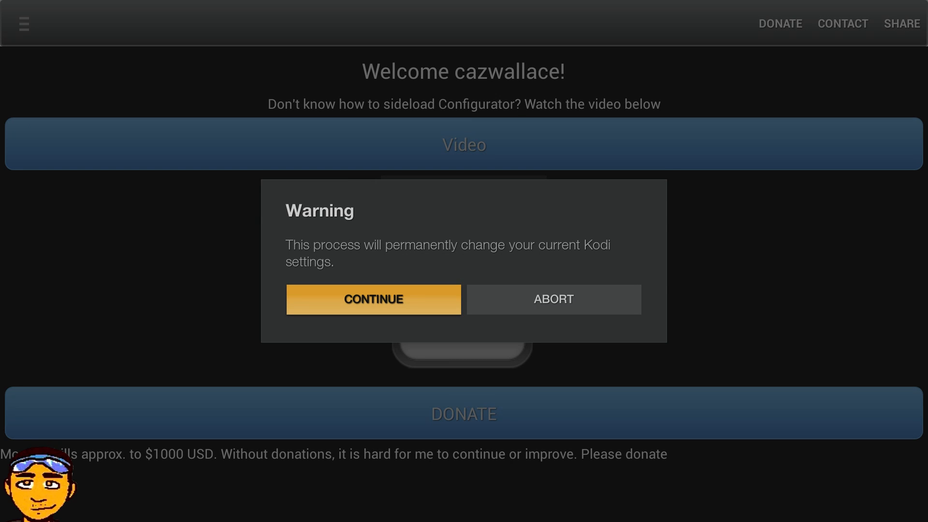
pyautogui.click(373, 300)
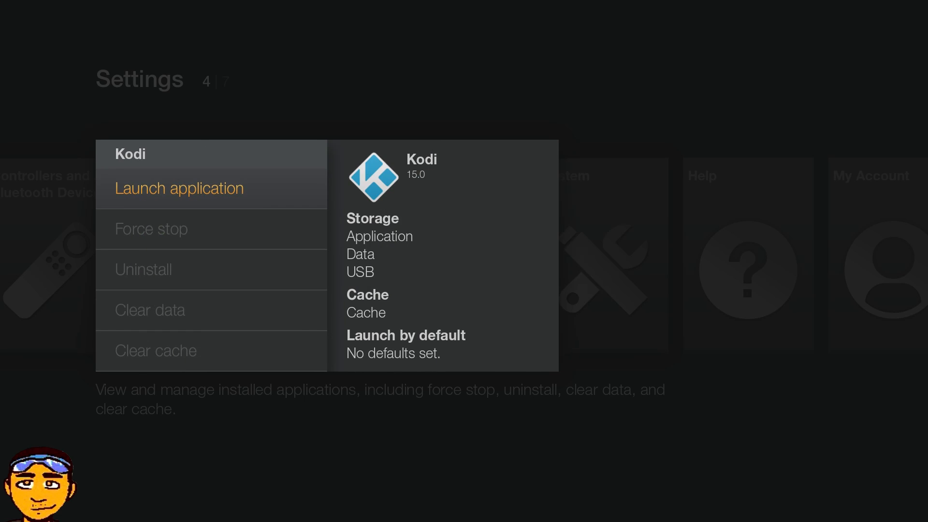
# Launch Kodi from its app options, reaching the Configurator home screen.
pyautogui.click(180, 188)
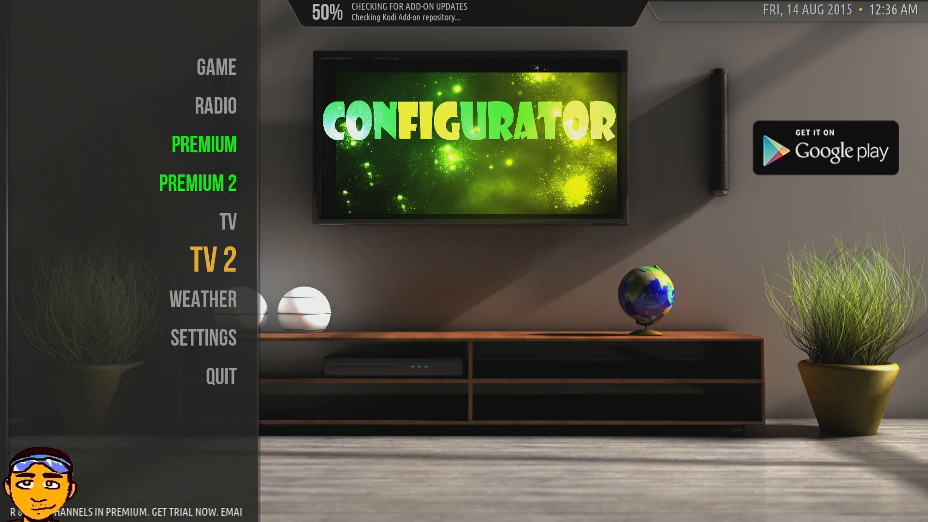
# Navigate the home menu to GET MORE ADDONS, bringing up the Ruya IPTV settings dialog.
pyautogui.scroll(-3)
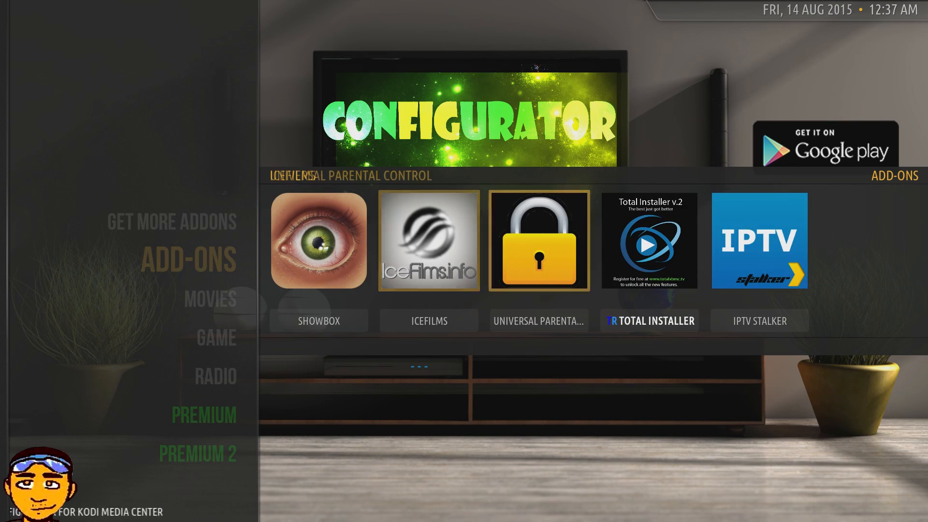
pyautogui.hscroll(-3)
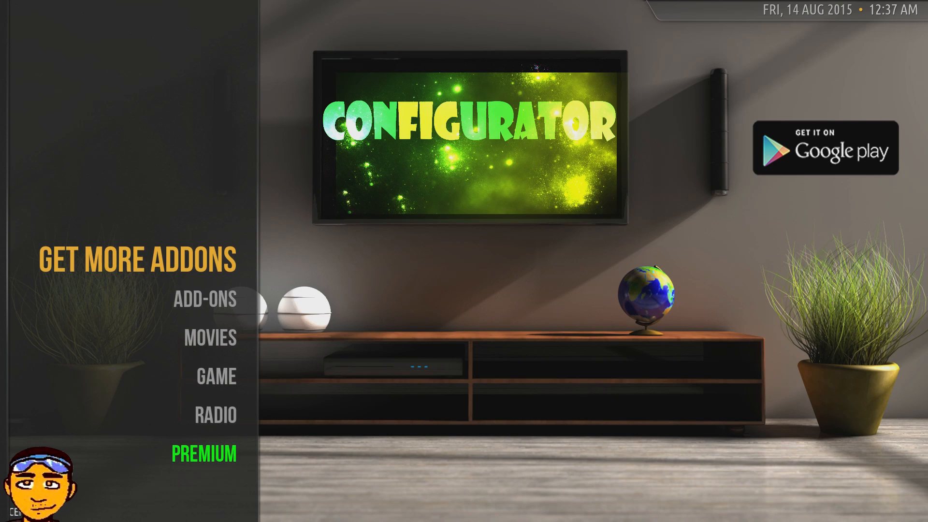
pyautogui.click(205, 303)
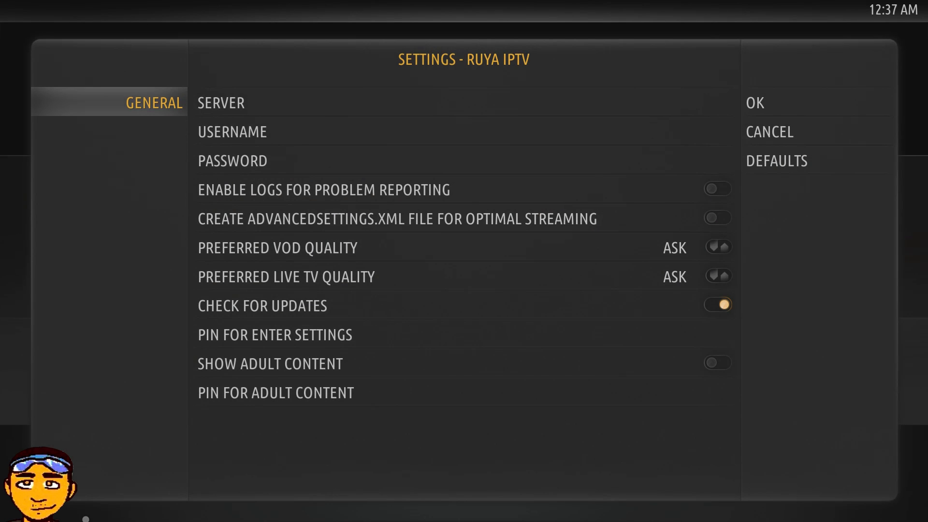
pyautogui.moveTo(756, 102)
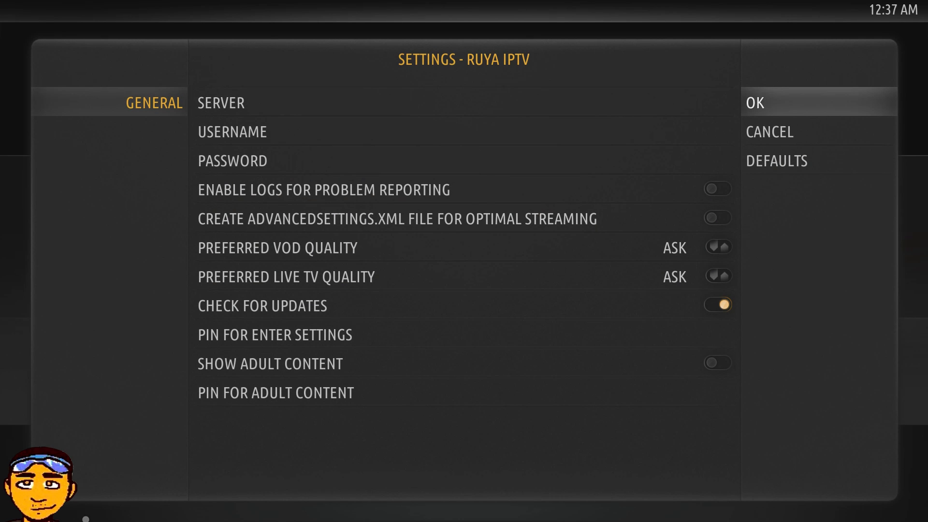
# OK the Ruya IPTV settings and show the list of installed video add-ons.
pyautogui.click(759, 103)
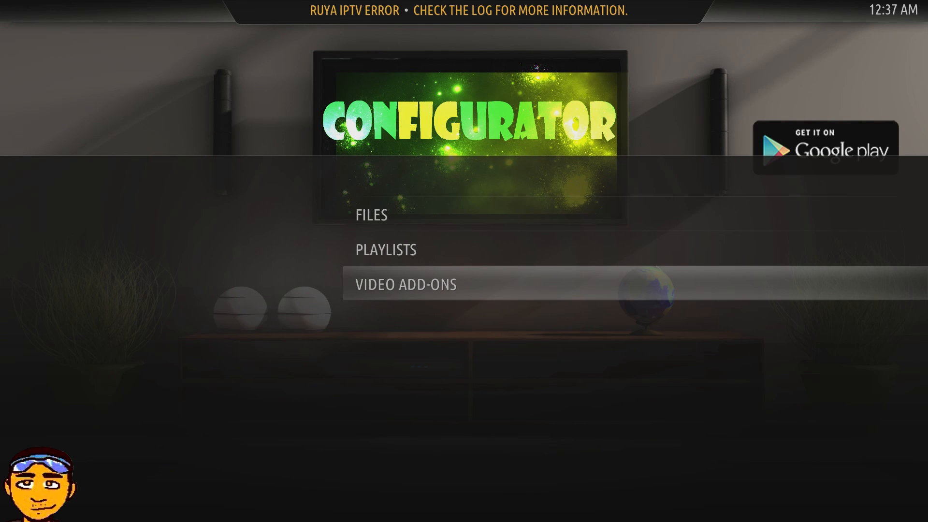
pyautogui.click(407, 284)
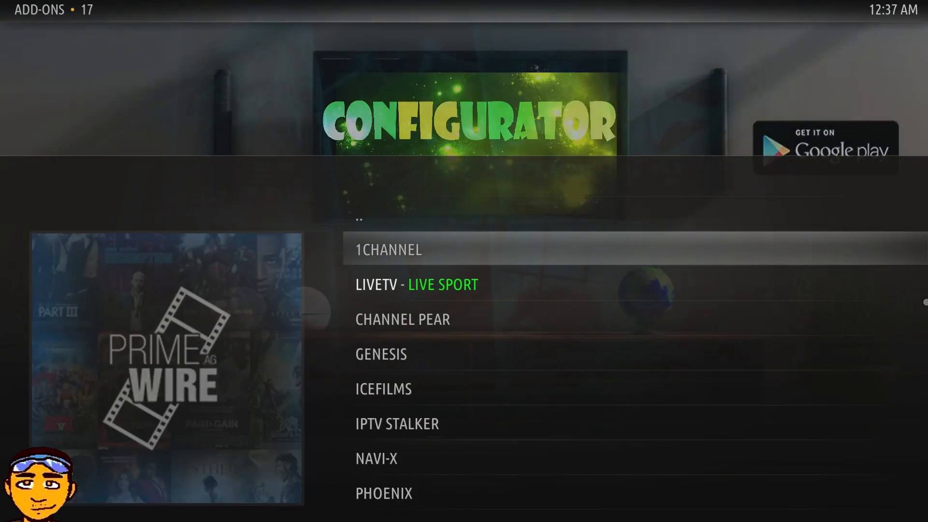
# Enter 1Channel > Movies > Featured to list the featured movies.
pyautogui.click(389, 249)
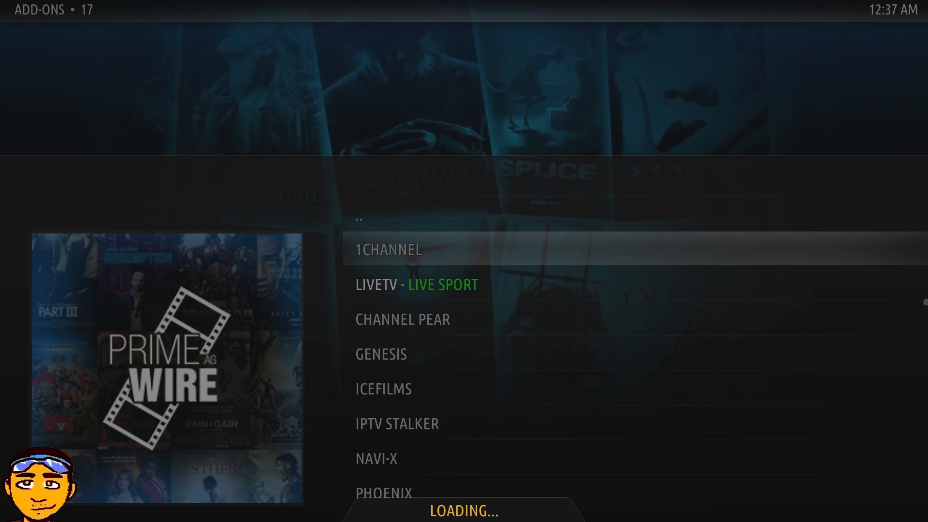
pyautogui.click(389, 249)
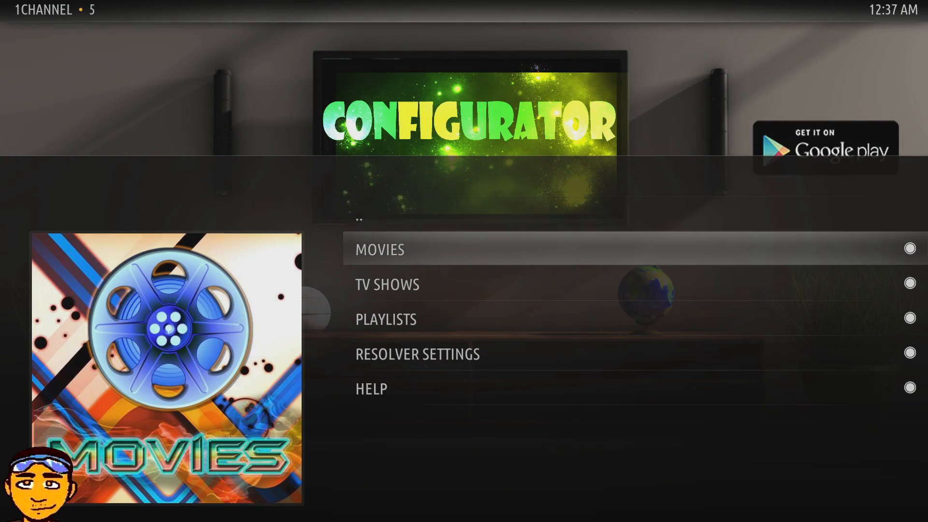
pyautogui.click(382, 249)
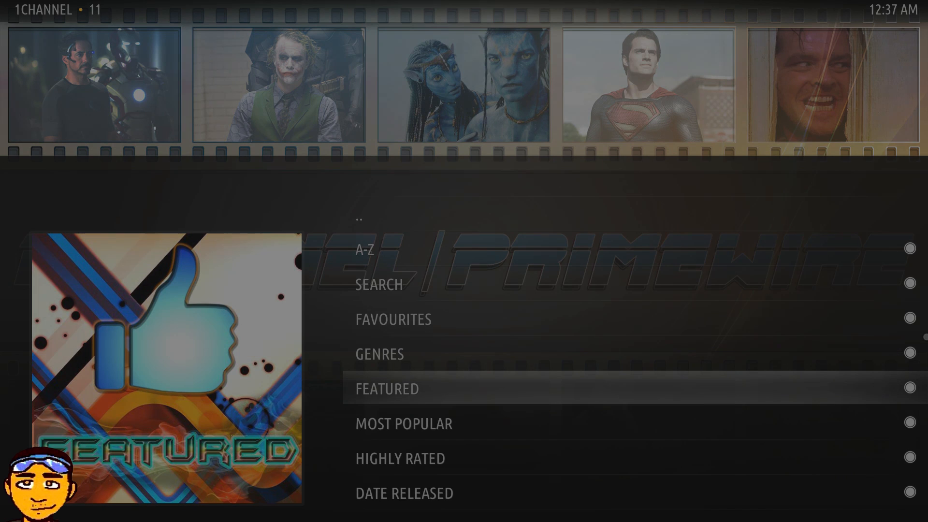
pyautogui.click(387, 389)
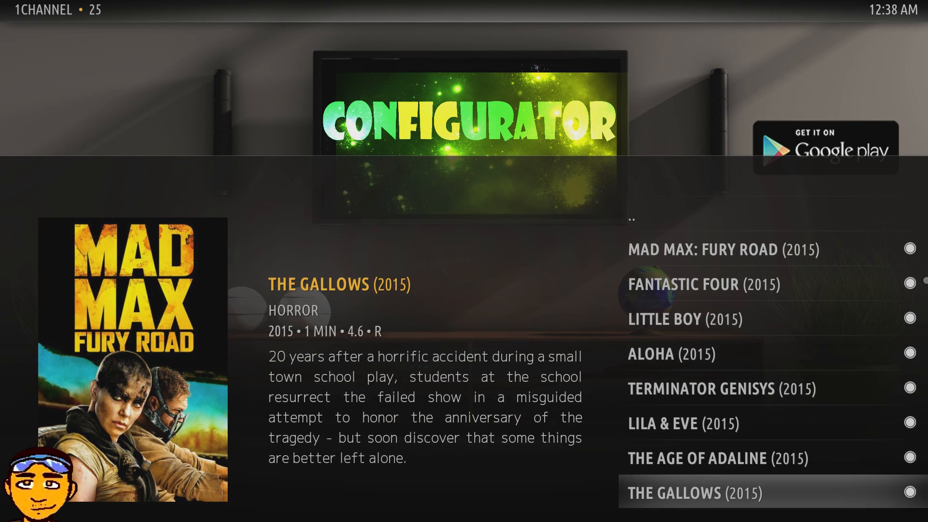
# Pick The Age of Adaline and stream it from the most-viewed PROMPTFILE.COM source.
pyautogui.scroll(-3)
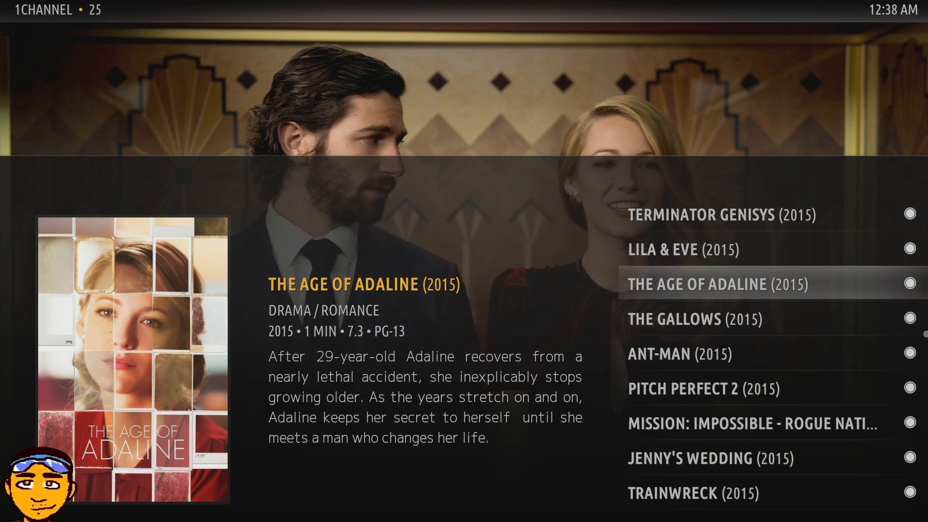
pyautogui.click(700, 284)
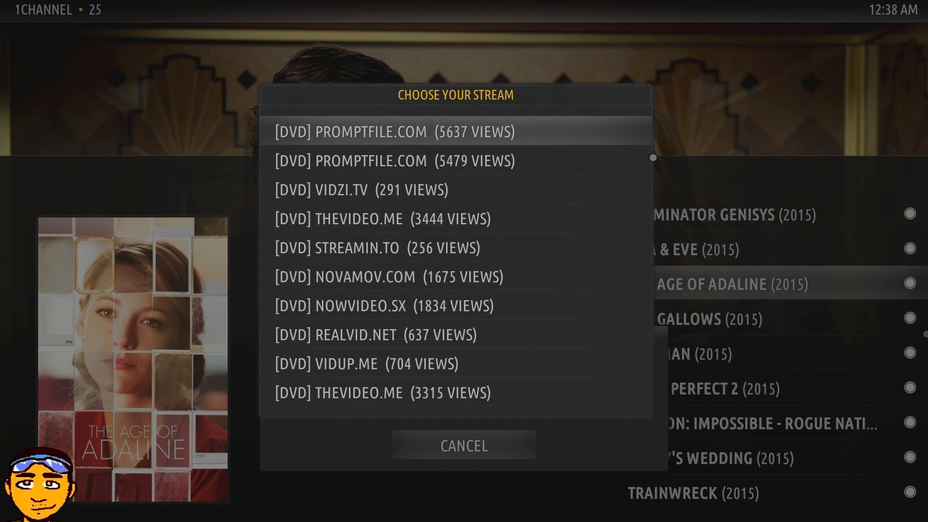
pyautogui.moveTo(368, 363)
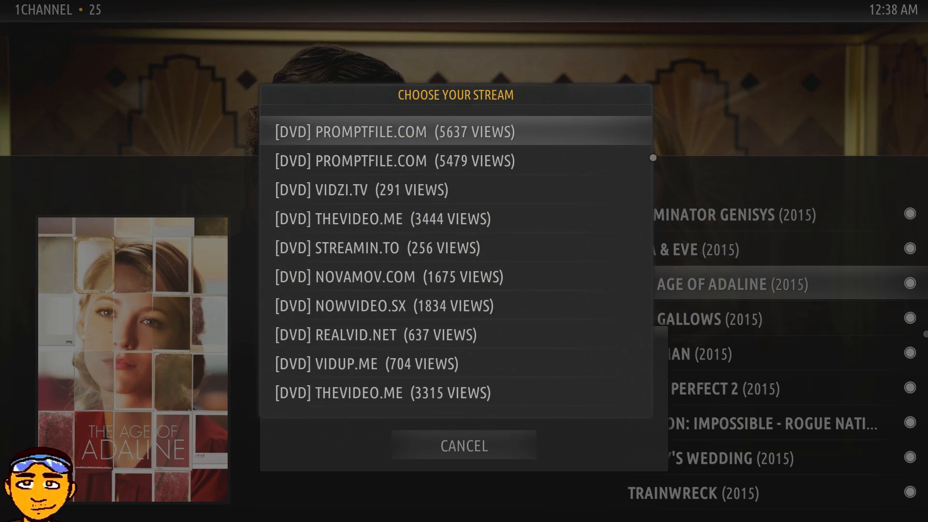
pyautogui.click(399, 132)
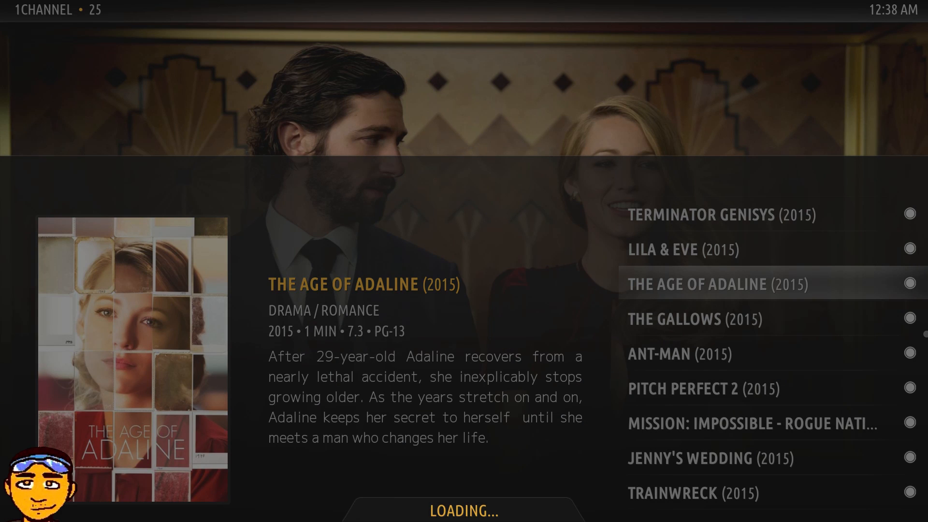
# Bring up Add-on settings for the LiveTV - Live Sport add-on via its context menu.
pyautogui.click(702, 285)
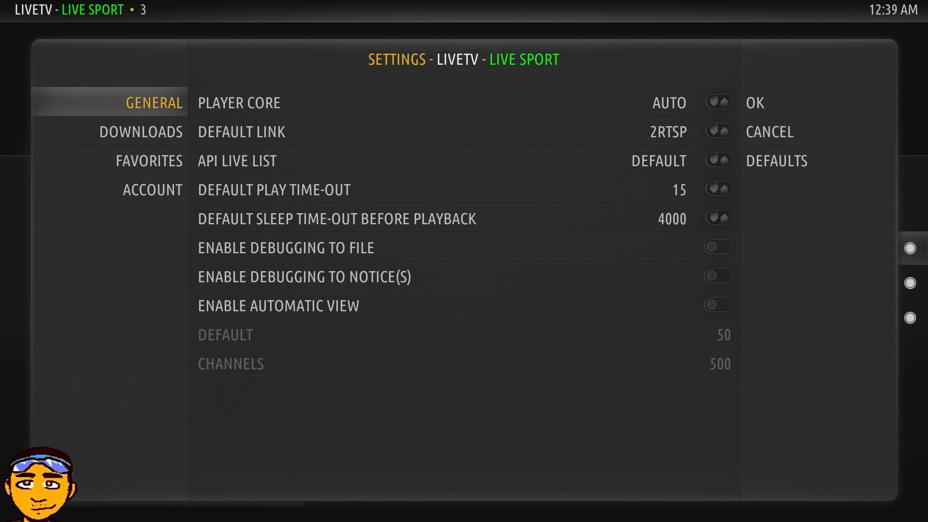
# View the LiveTV - Live Sport account options (blank username and password) and return home.
pyautogui.click(153, 190)
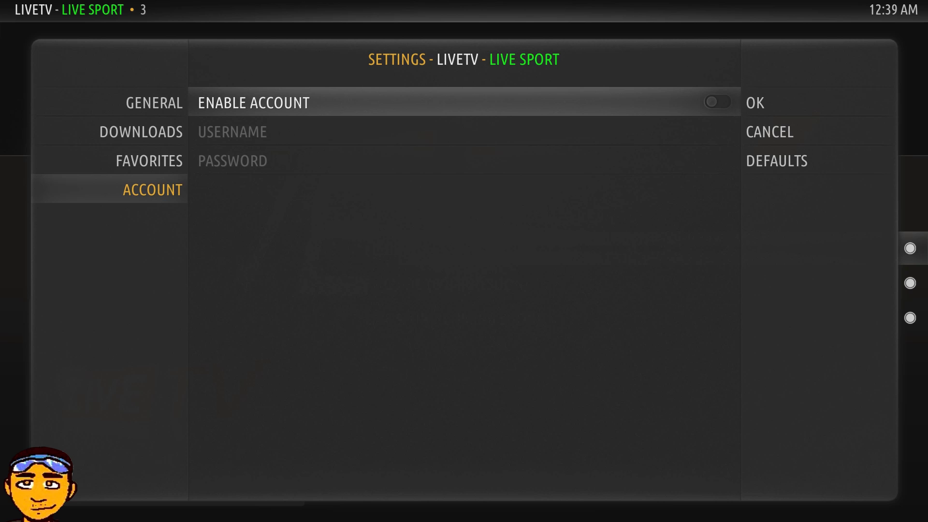
pyautogui.click(717, 103)
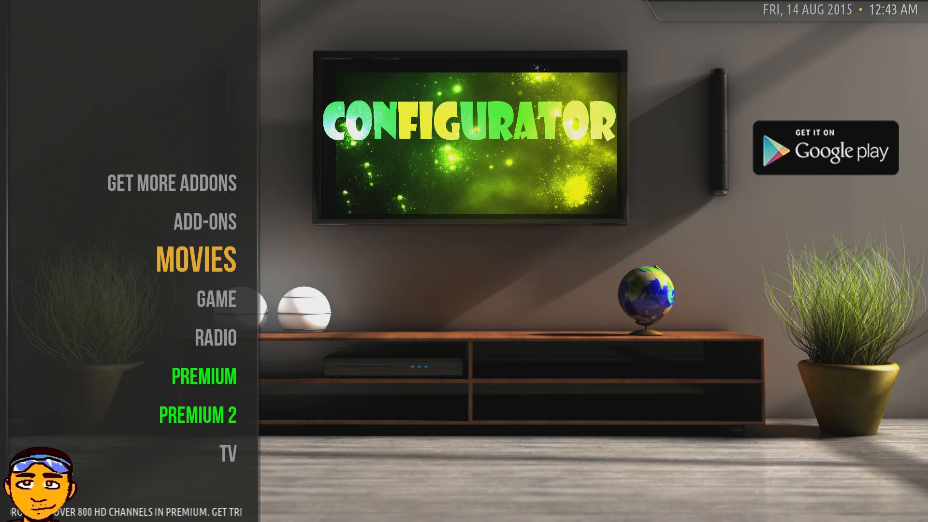
pyautogui.scroll(-3)
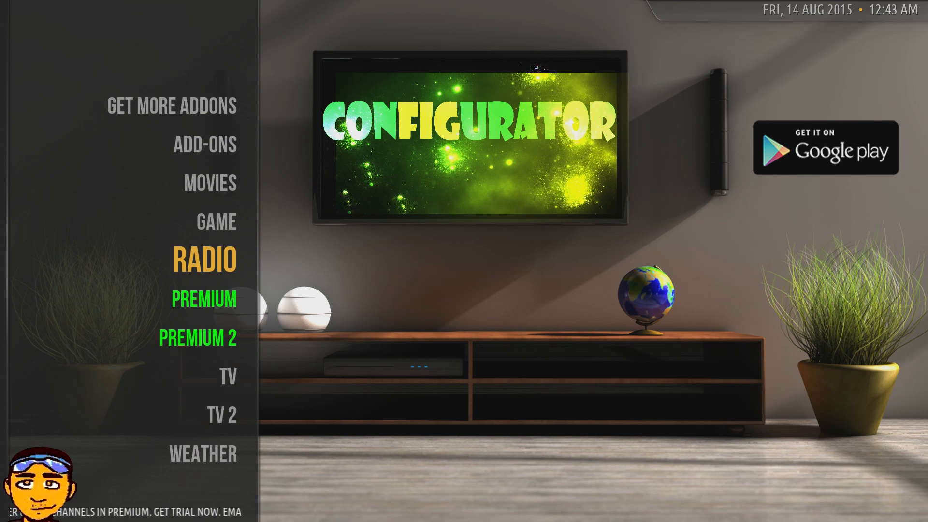
pyautogui.scroll(-3)
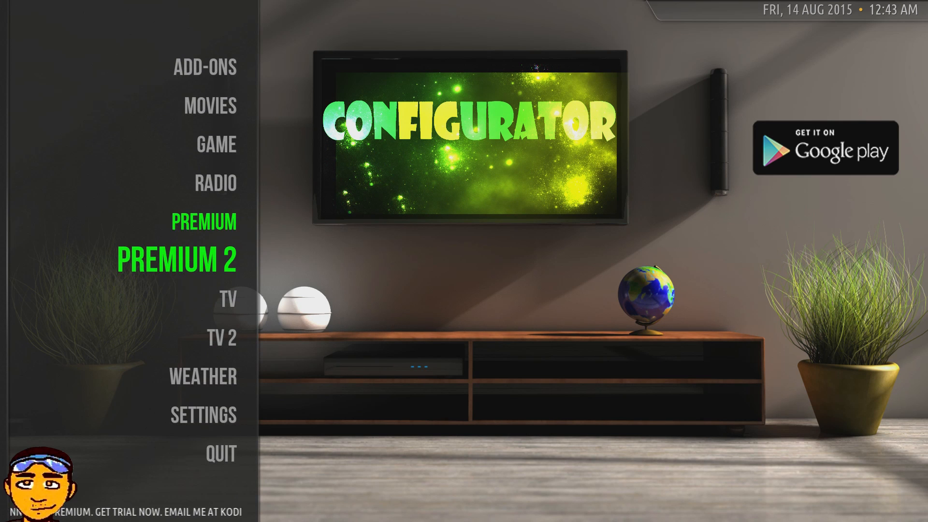